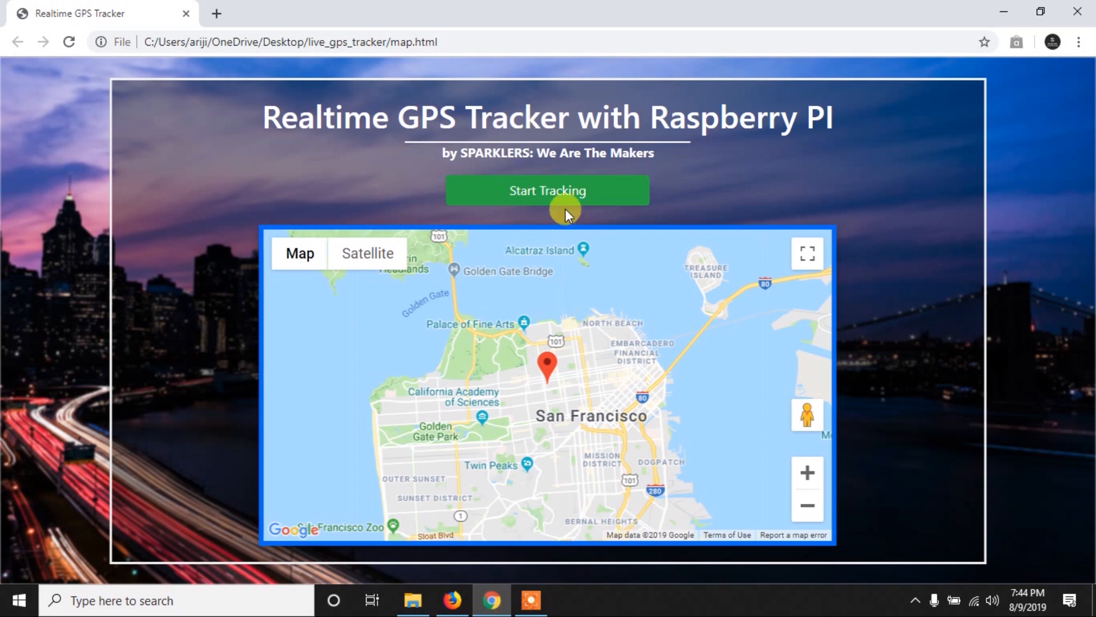
- Open the Neo 6M GPS module video tab and jump to about 14:17
{"action": "left_click", "coordinate": [548, 190]}
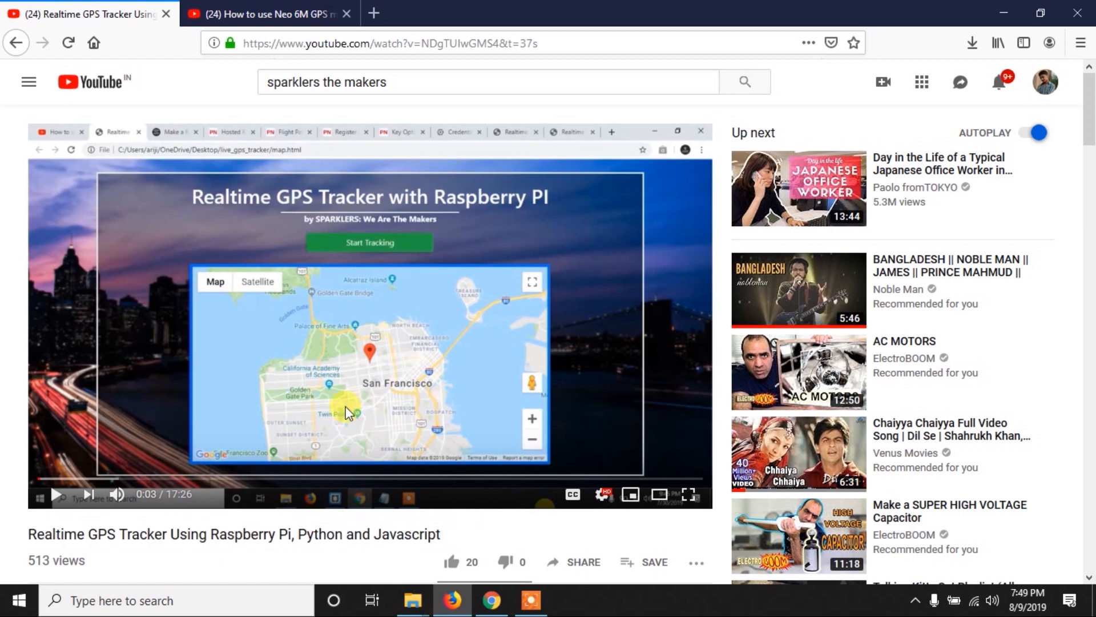
{"action": "mouse_move", "coordinate": [470, 355]}
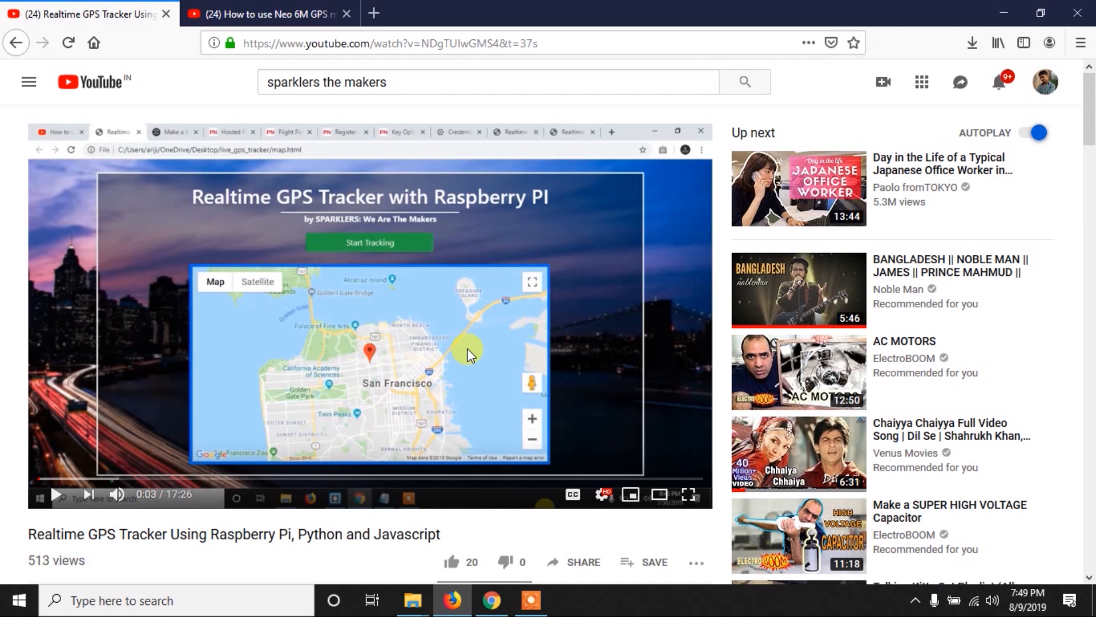
{"action": "mouse_move", "coordinate": [321, 37]}
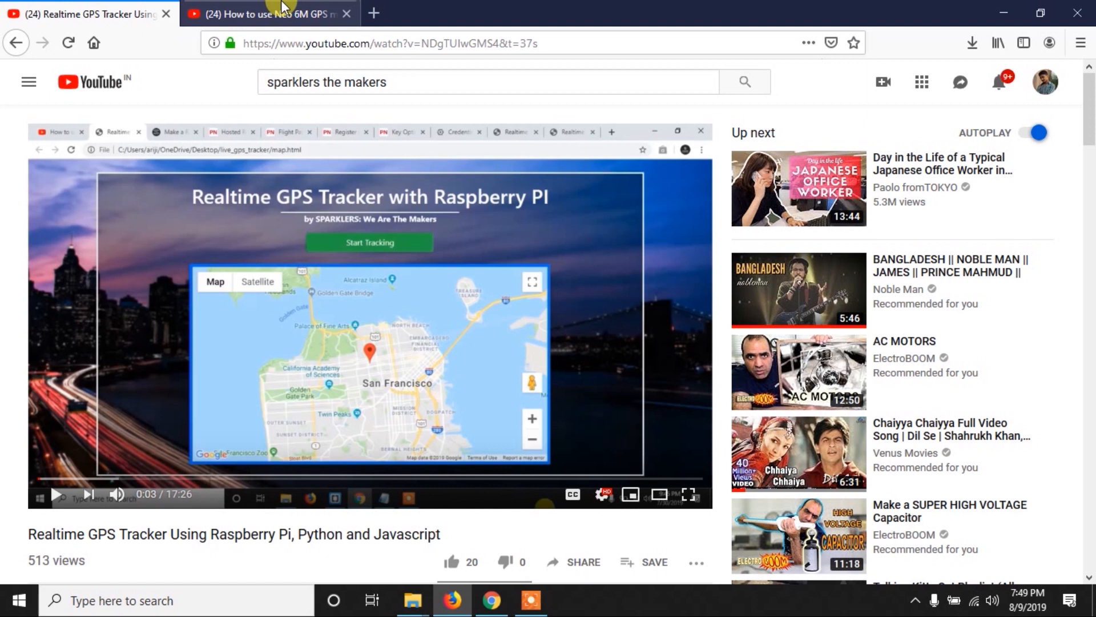
{"action": "left_click", "coordinate": [269, 13]}
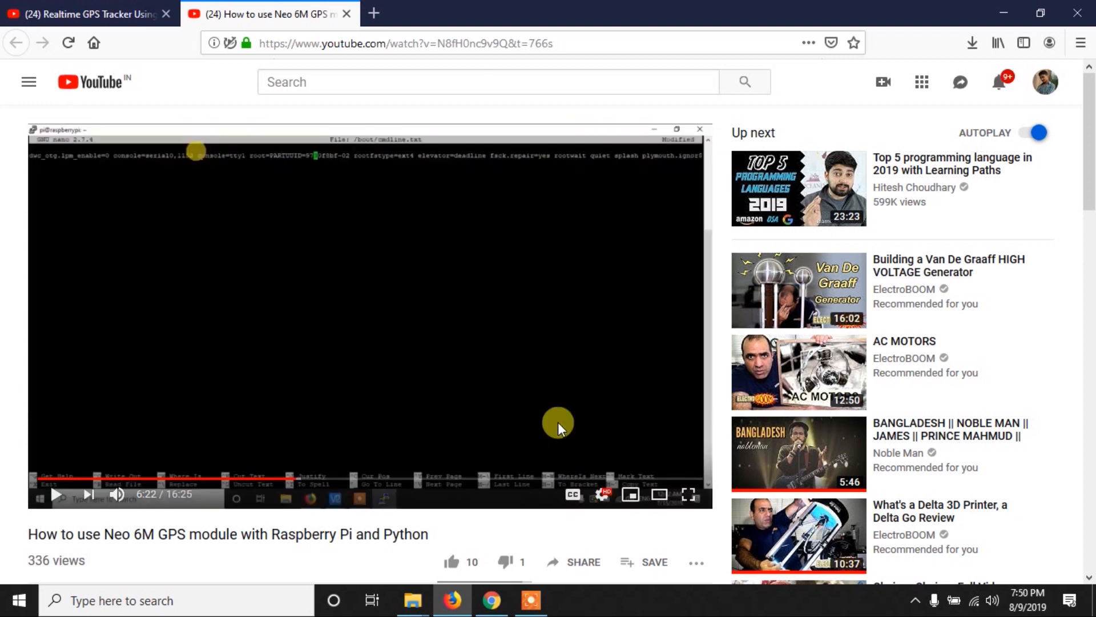
{"action": "mouse_move", "coordinate": [451, 482]}
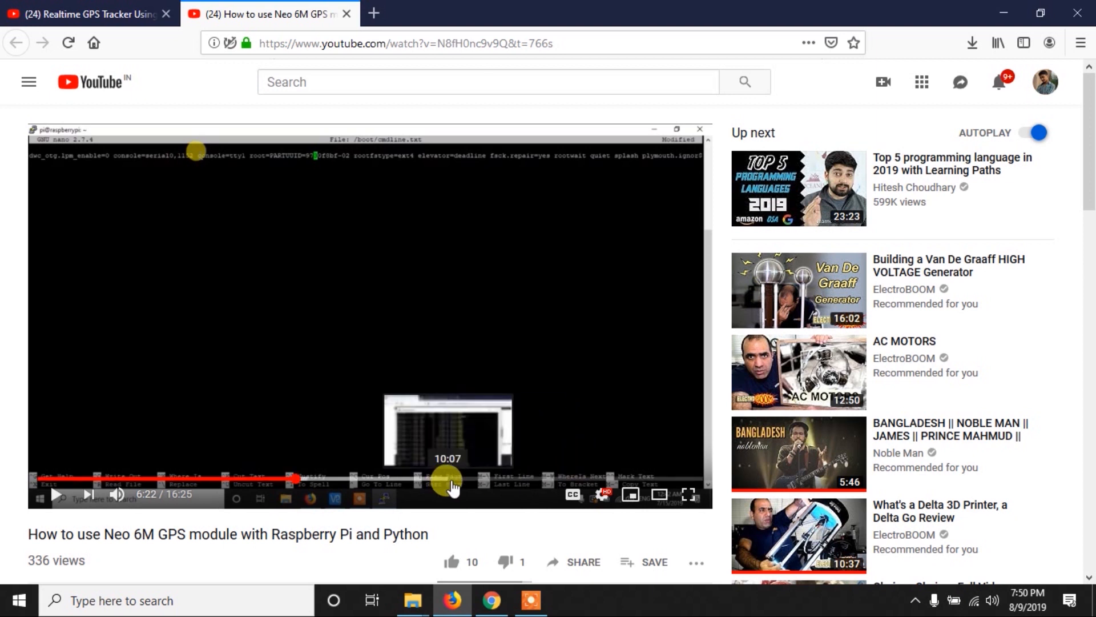
{"action": "left_click", "coordinate": [563, 480]}
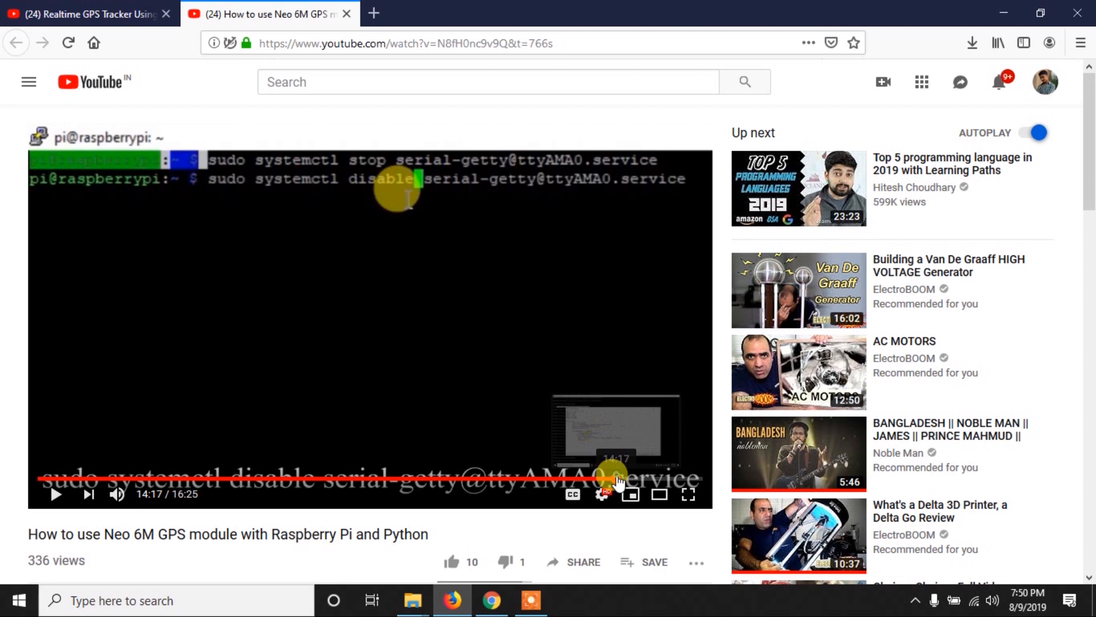
{"action": "mouse_move", "coordinate": [350, 324]}
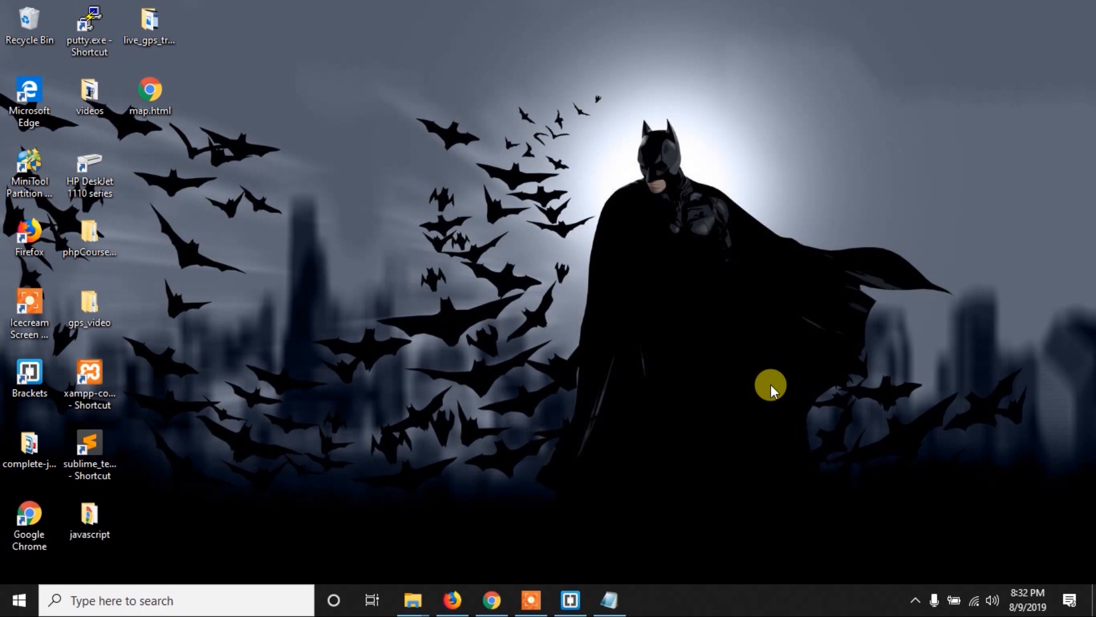
{"action": "left_click", "coordinate": [607, 600]}
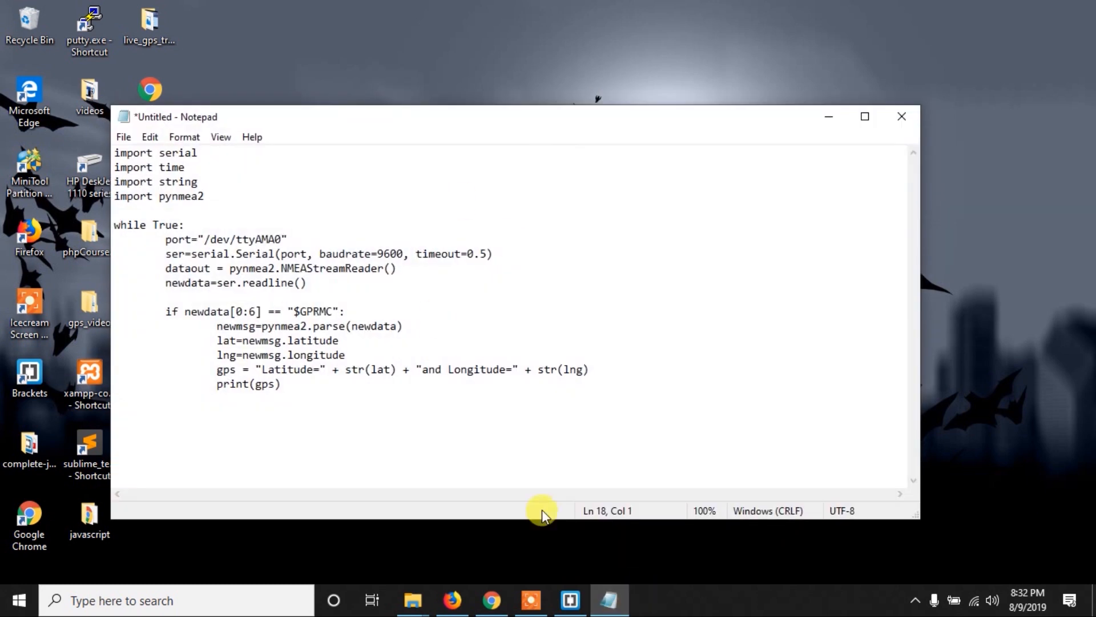
{"action": "mouse_move", "coordinate": [511, 467]}
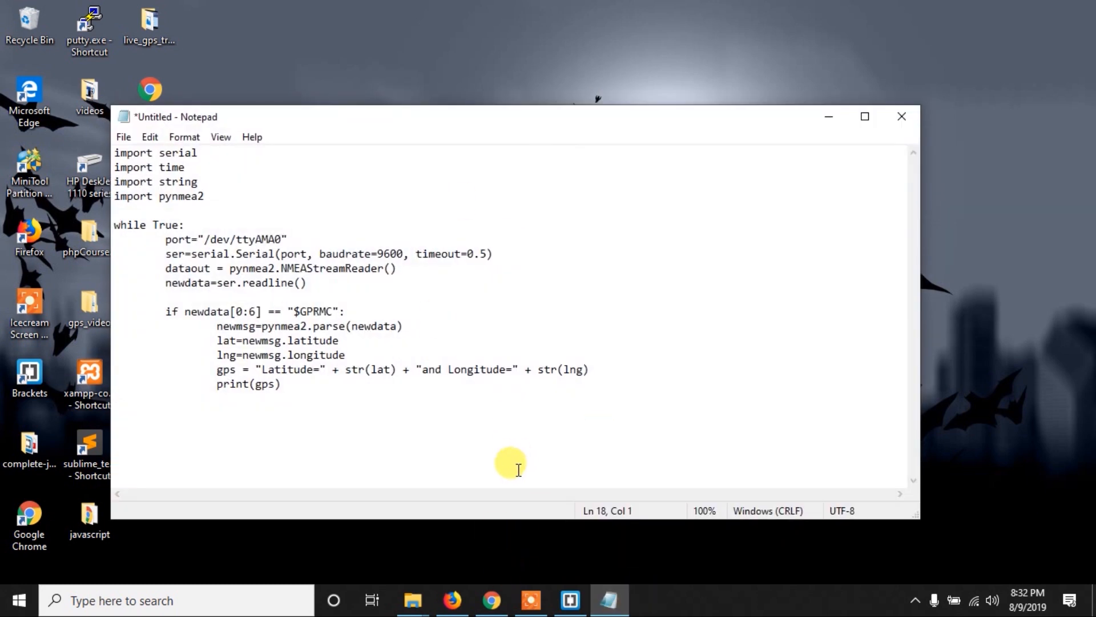
{"action": "left_click", "coordinate": [453, 600]}
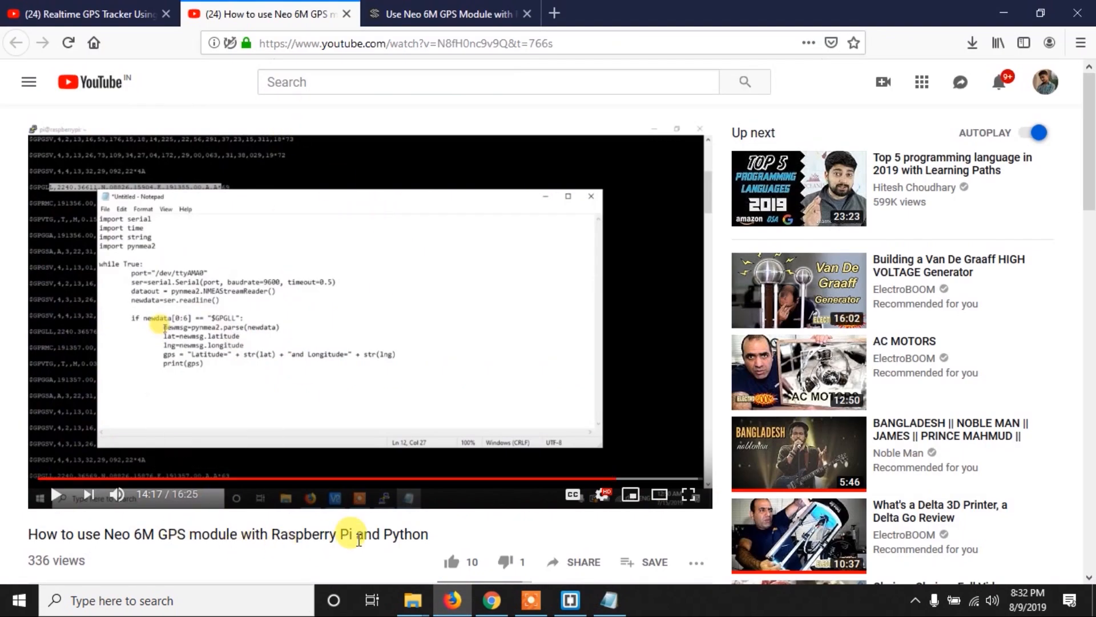
{"action": "mouse_move", "coordinate": [315, 369]}
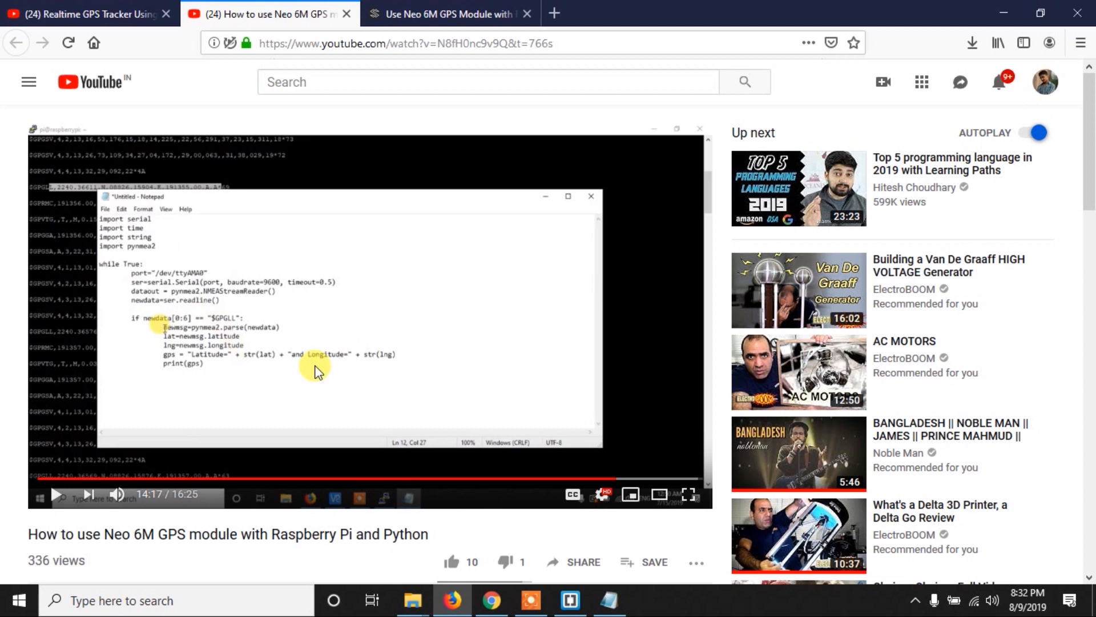
{"action": "mouse_move", "coordinate": [290, 289]}
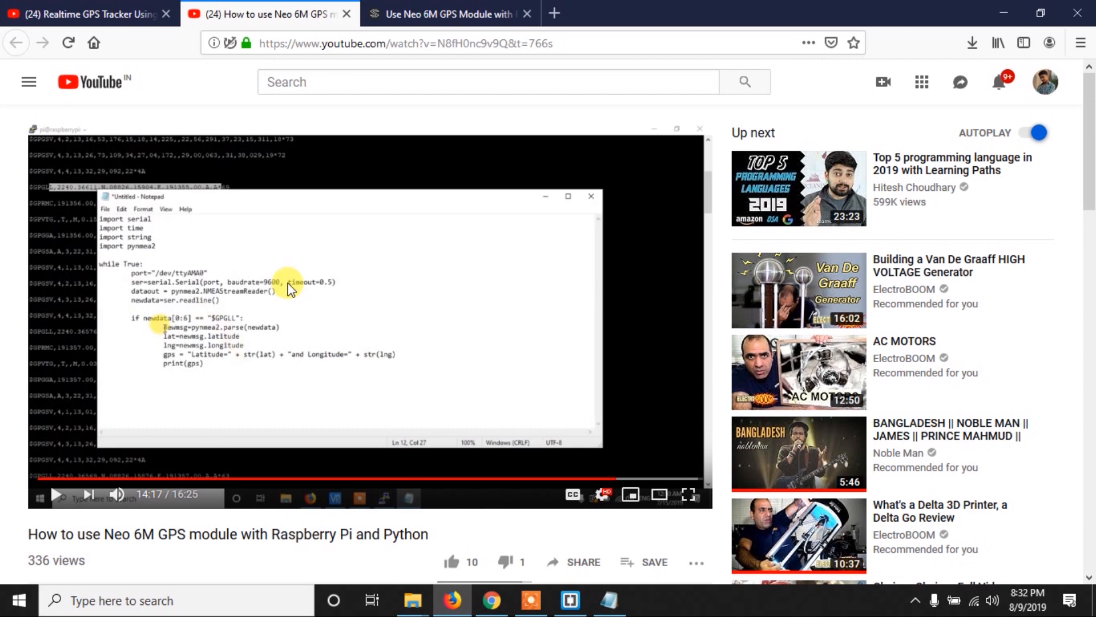
{"action": "mouse_move", "coordinate": [604, 524]}
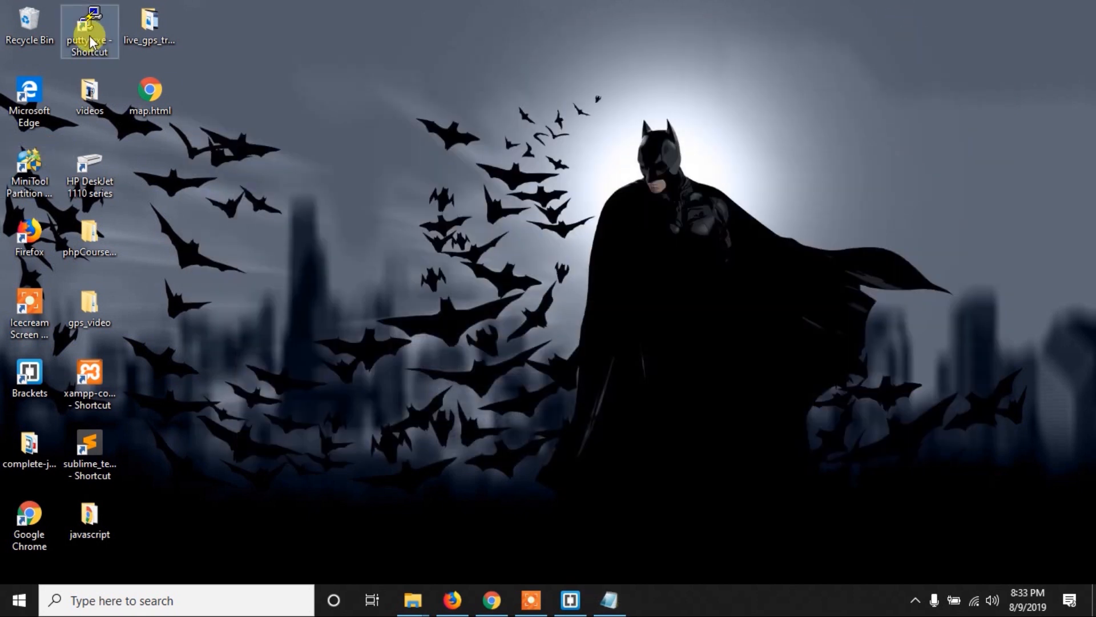
- Launch PuTTY and connect over SSH to raspberrypi.local on port 22
{"action": "double_click", "coordinate": [89, 27]}
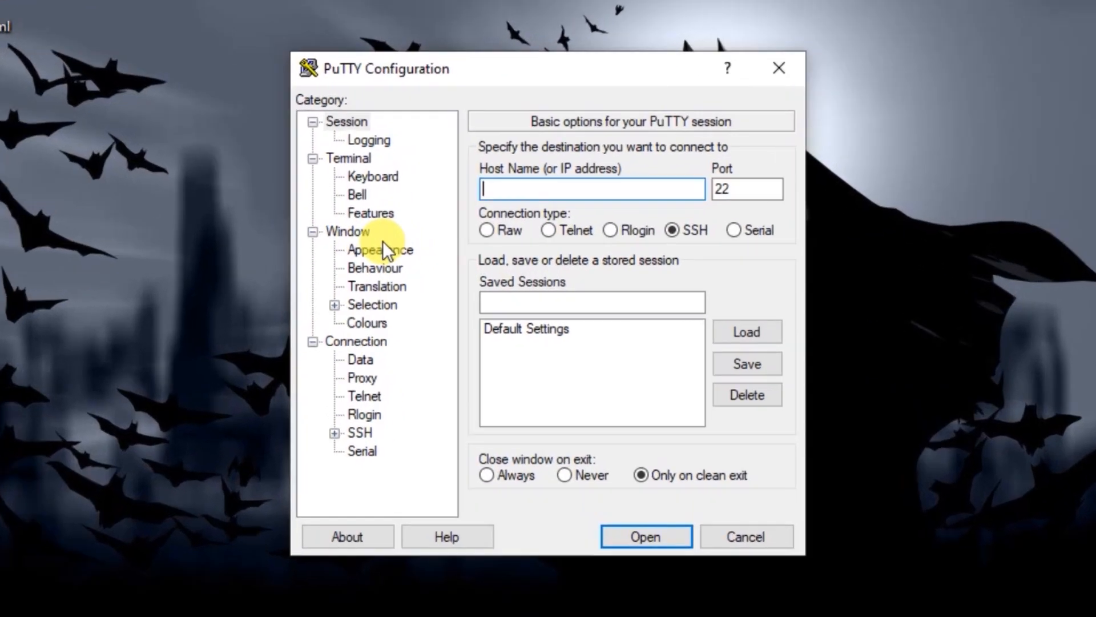
{"action": "type", "text": "raspb"}
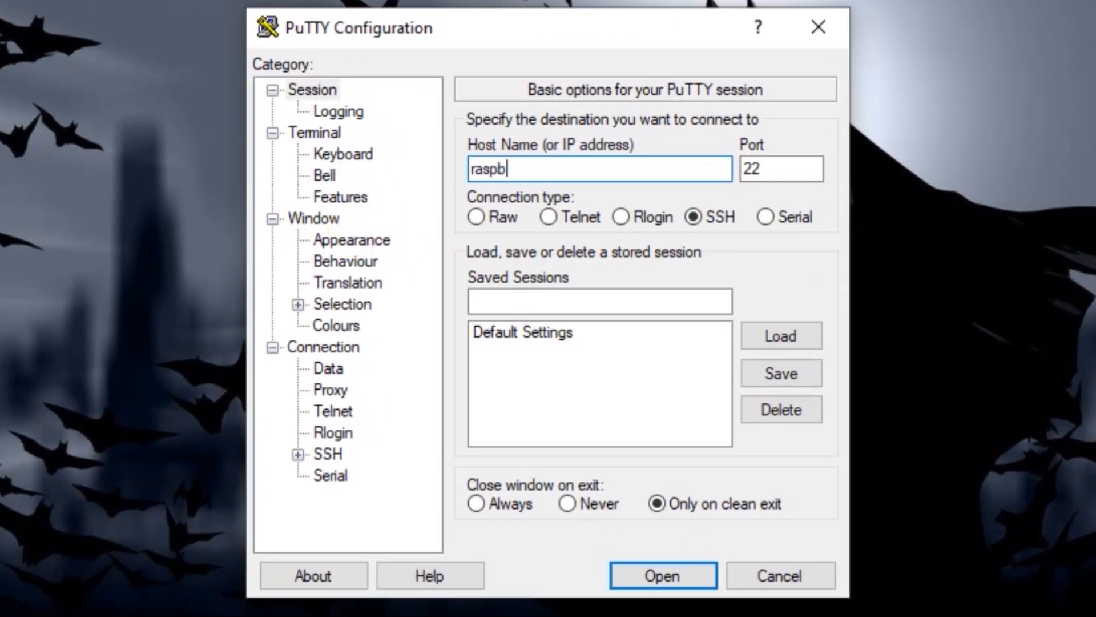
{"action": "type", "text": "erryp"}
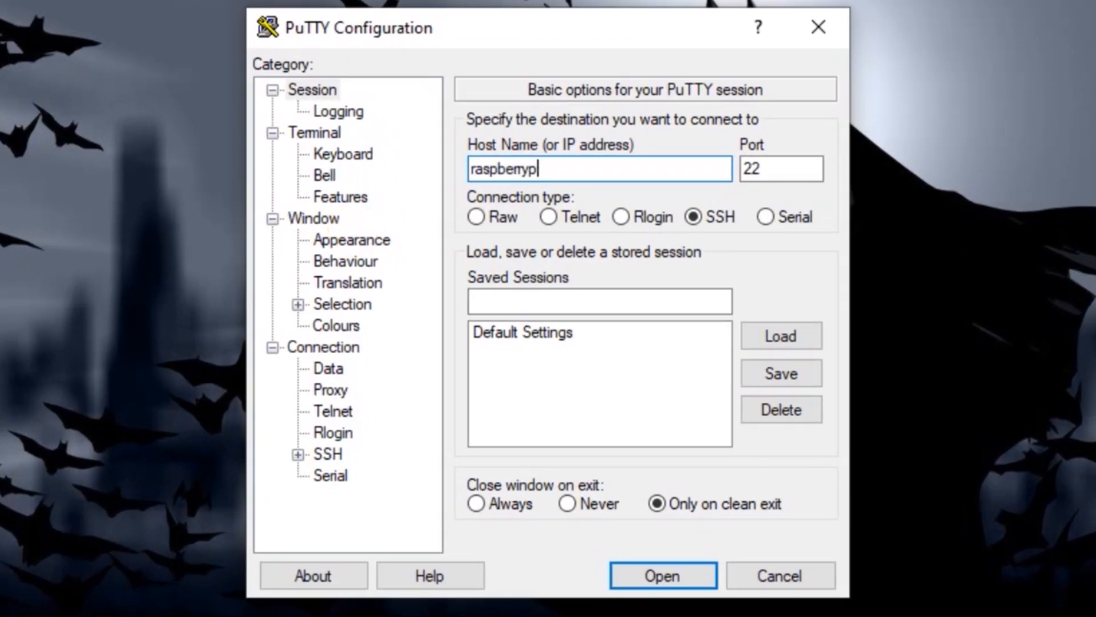
{"action": "type", "text": "i.local"}
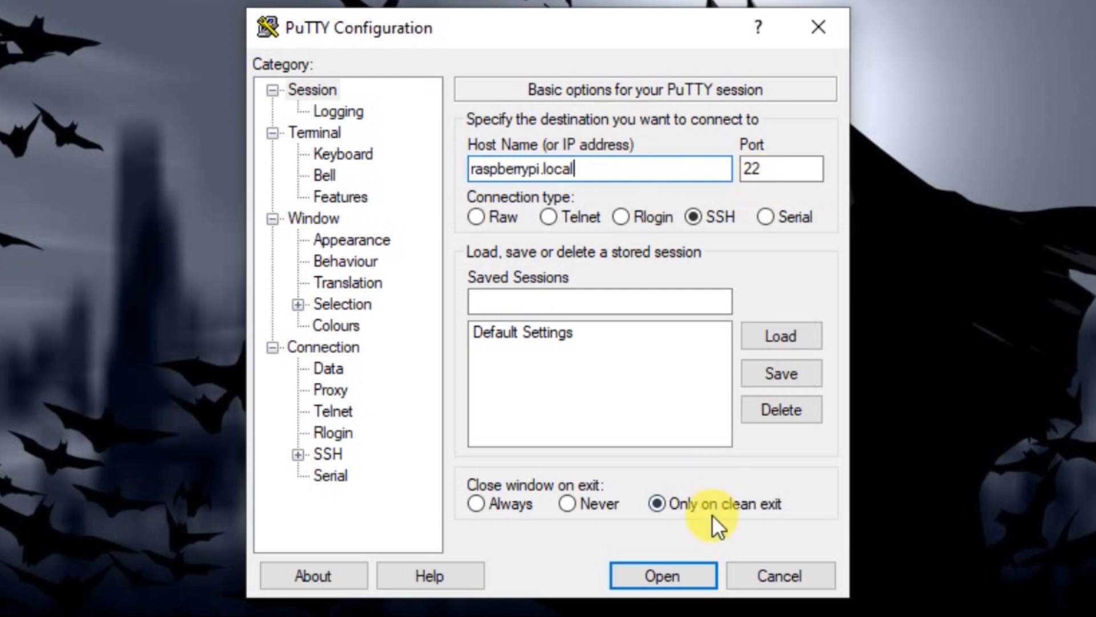
{"action": "left_click", "coordinate": [661, 576]}
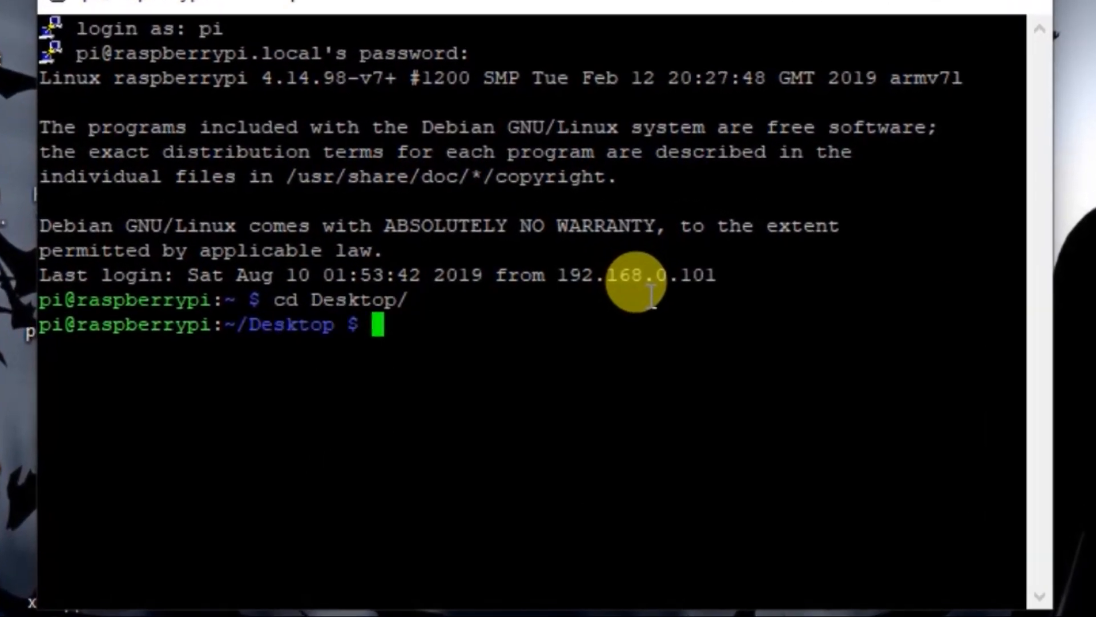
- Create gps3.py in nano with the pasted GPS-reading script, then save and exit
{"action": "type", "text": "nano"}
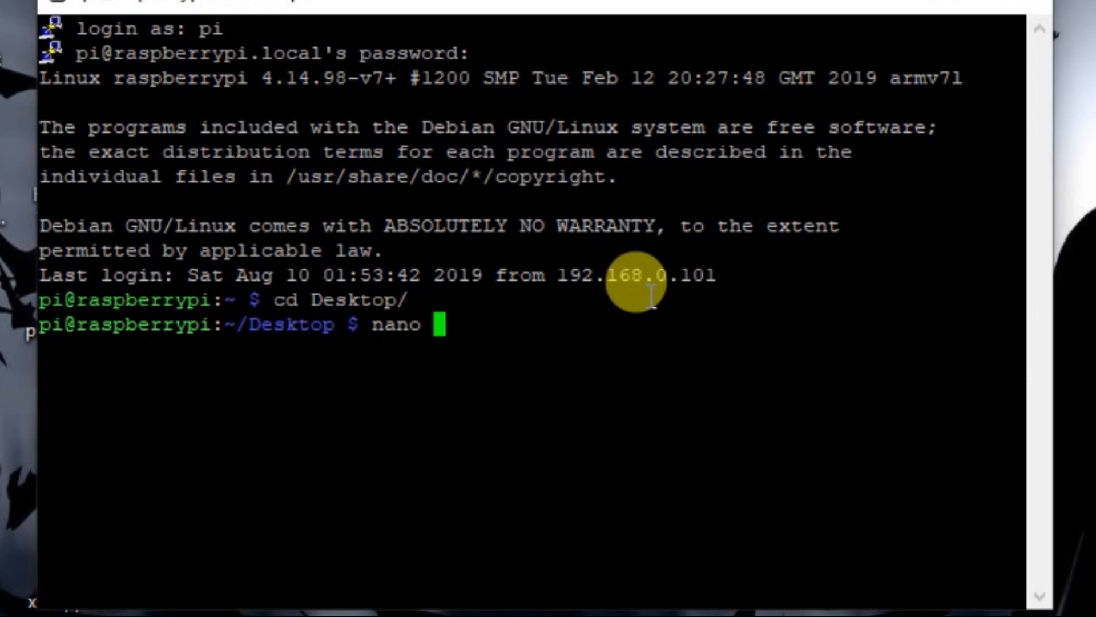
{"action": "type", "text": "gps"}
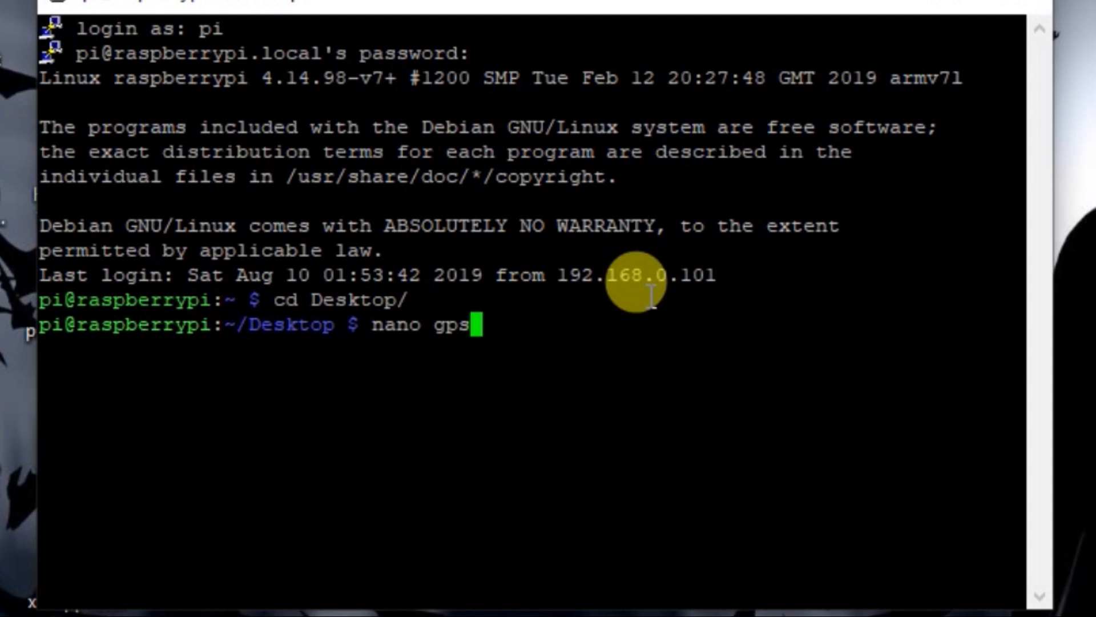
{"action": "type", "text": "3."}
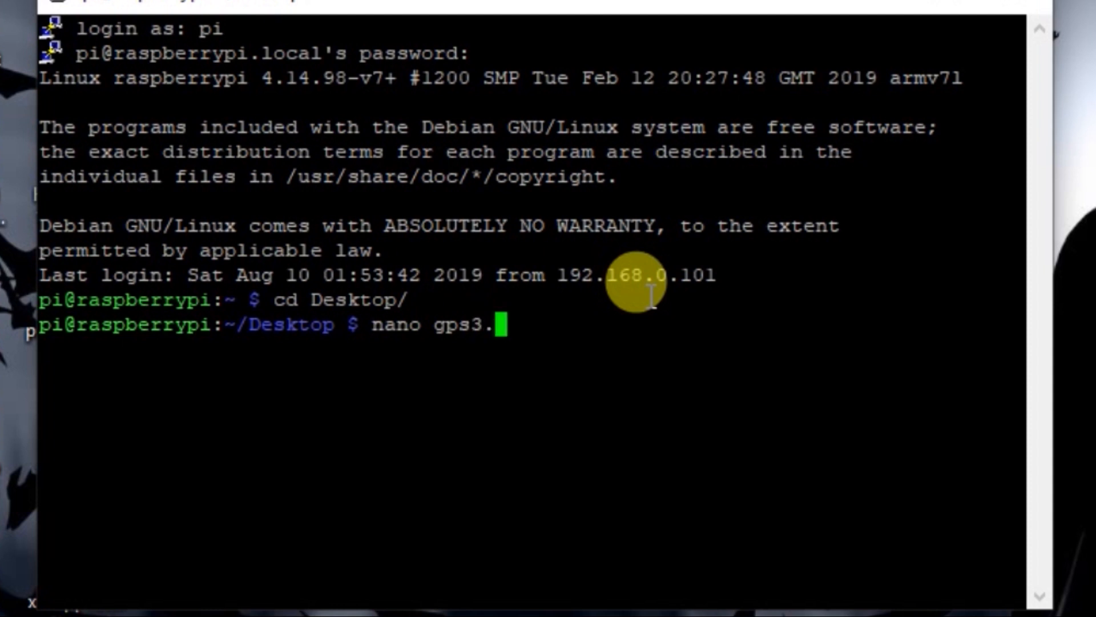
{"action": "key", "text": "Return"}
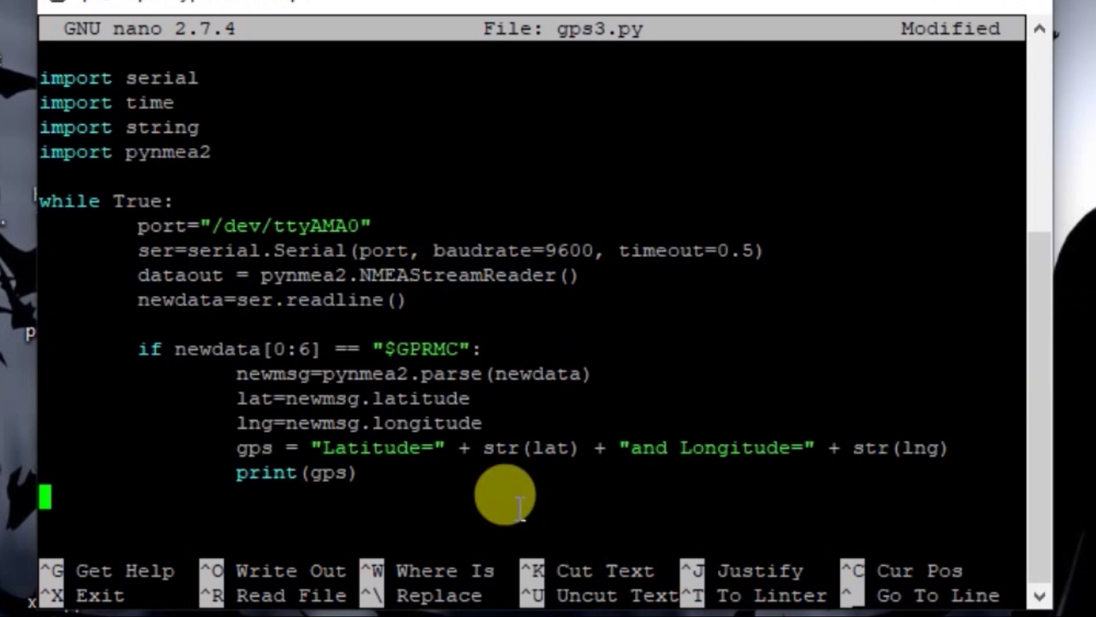
{"action": "key", "text": "ctrl+o"}
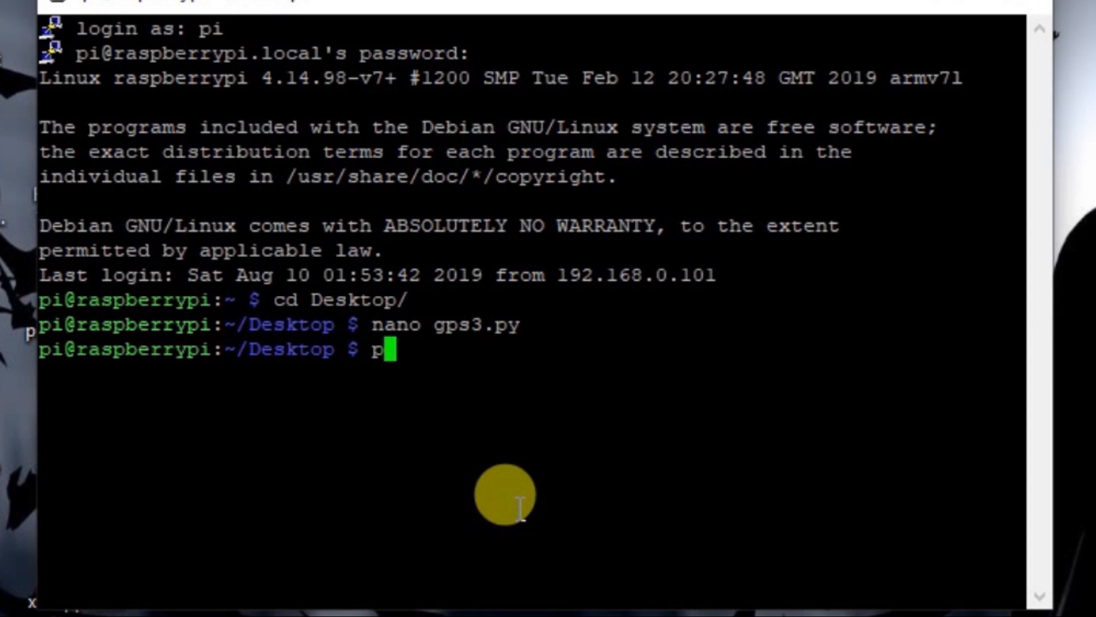
- Run python gps3.py at the Pi's shell prompt
{"action": "type", "text": "ython"}
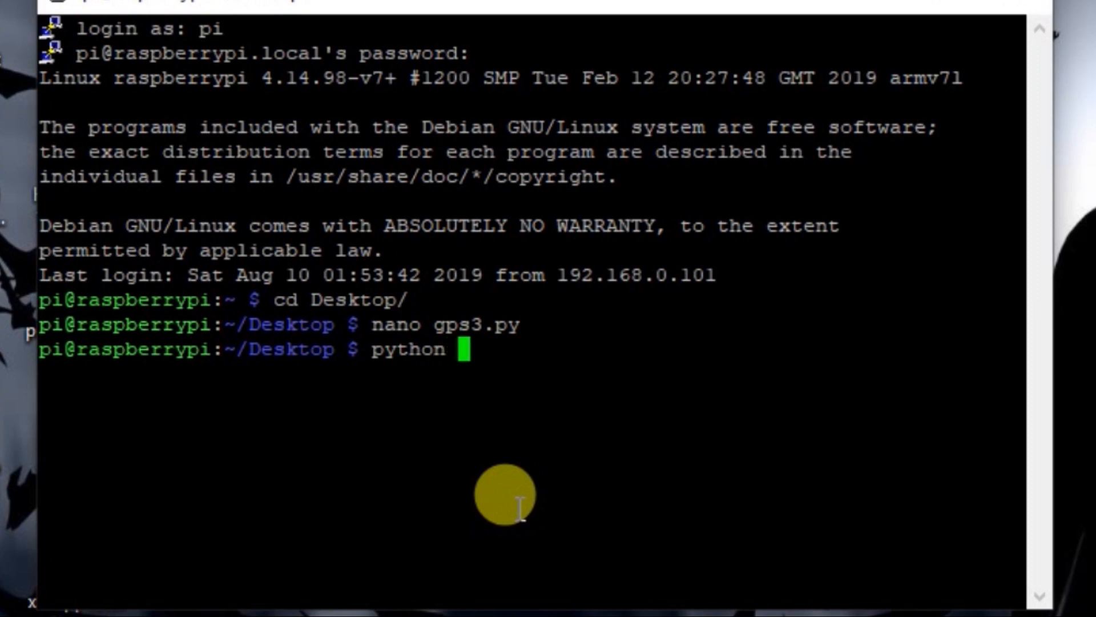
{"action": "type", "text": "gps3"}
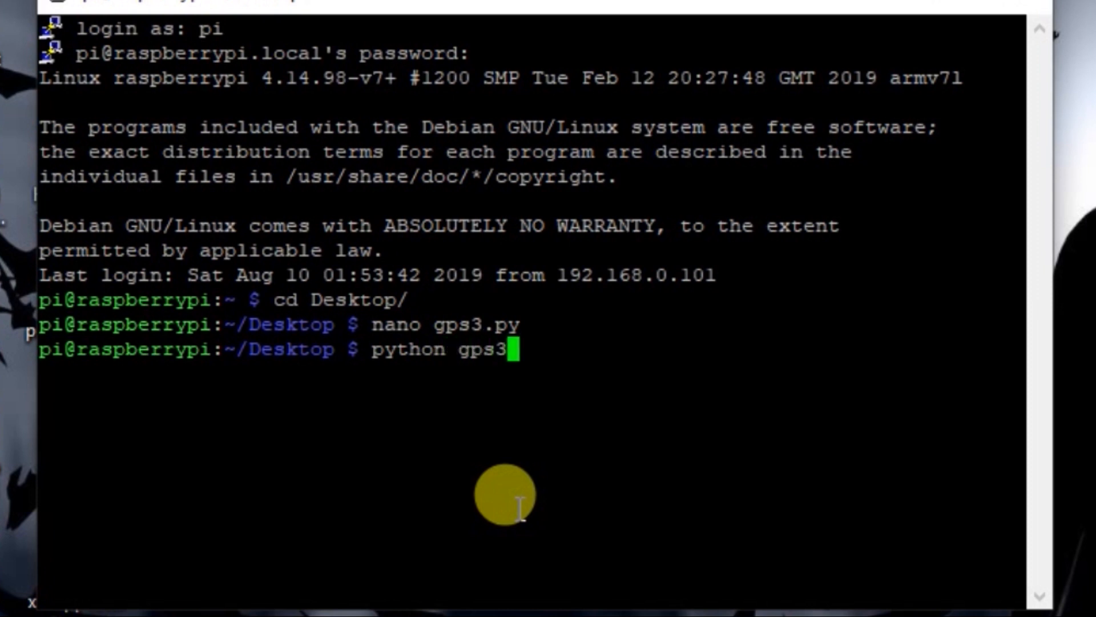
{"action": "key", "text": "Return"}
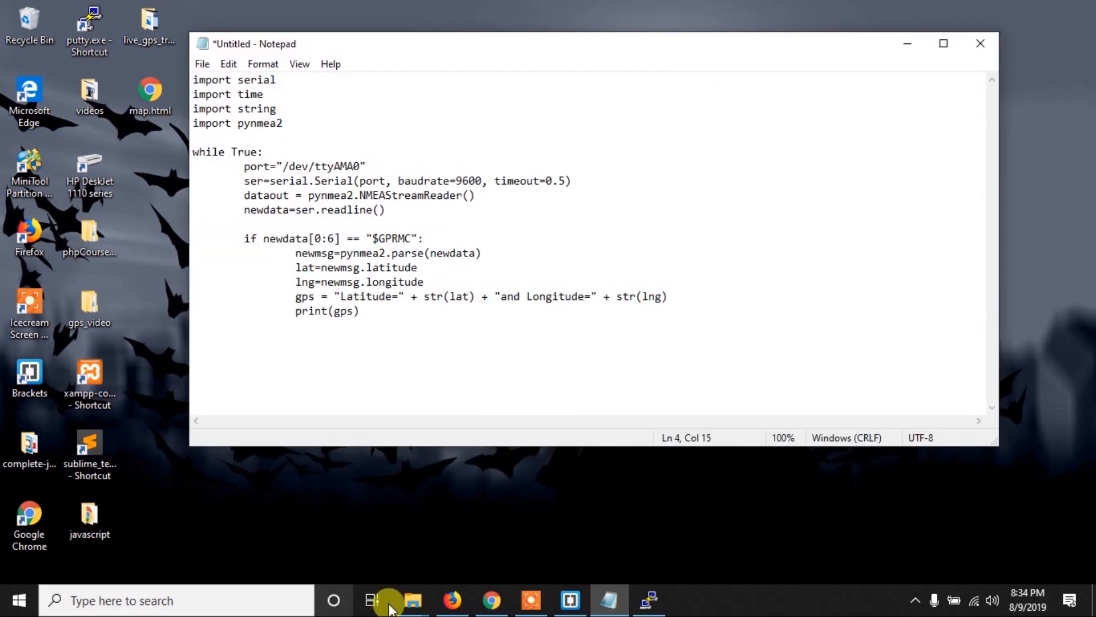
- Copy the tutorial's PubNub import, pnChannel and pnconfig lines
{"action": "left_click", "coordinate": [491, 600]}
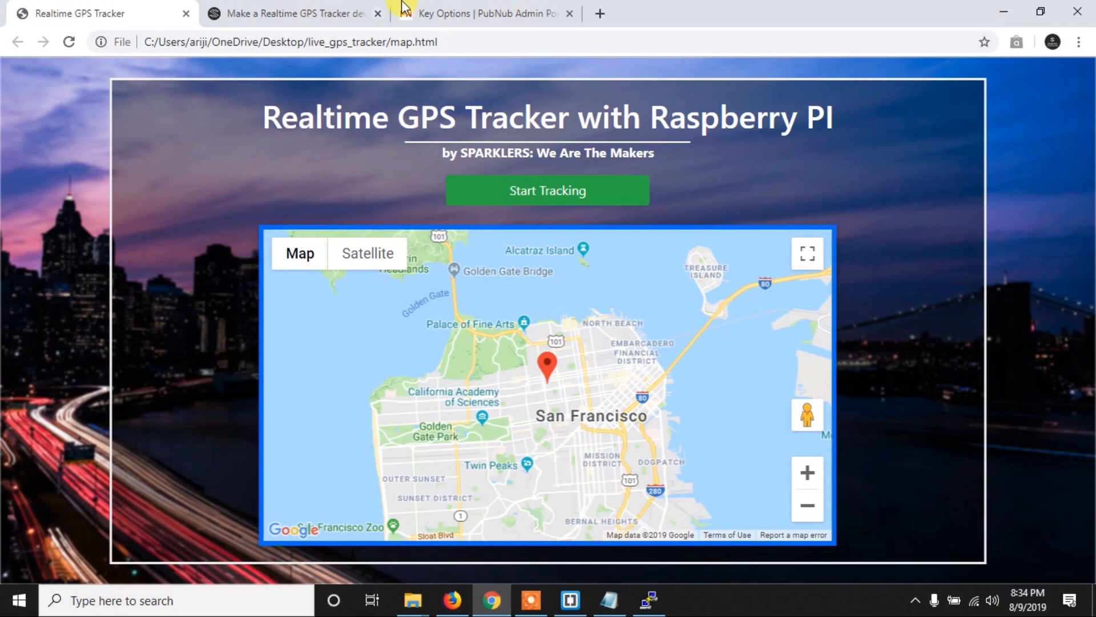
{"action": "left_click", "coordinate": [293, 14]}
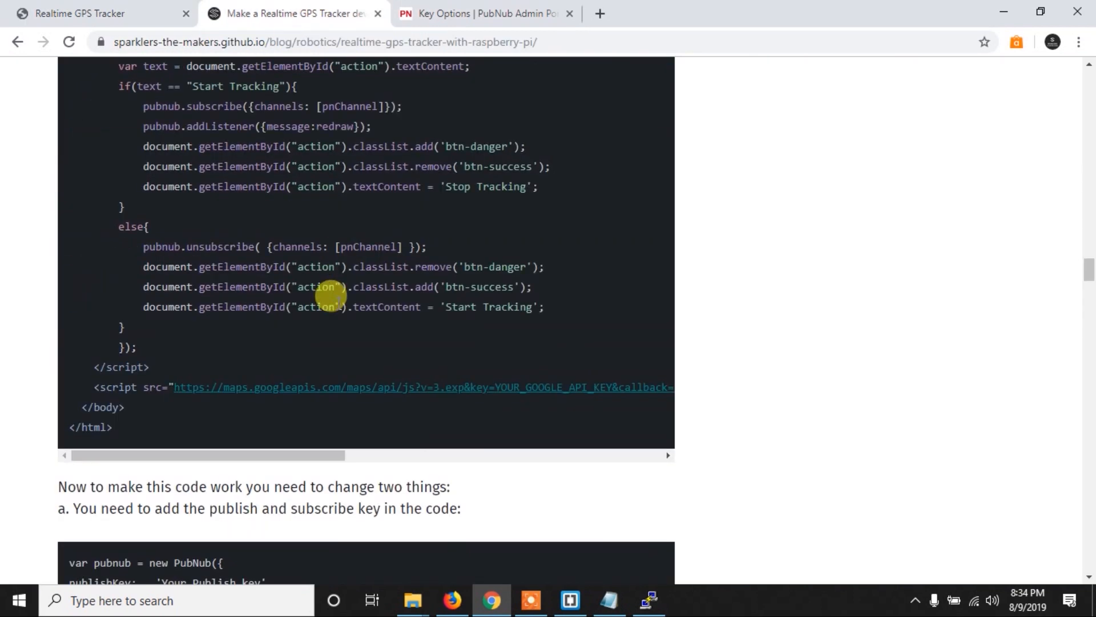
{"action": "scroll", "scroll_direction": "up", "scroll_amount": 3}
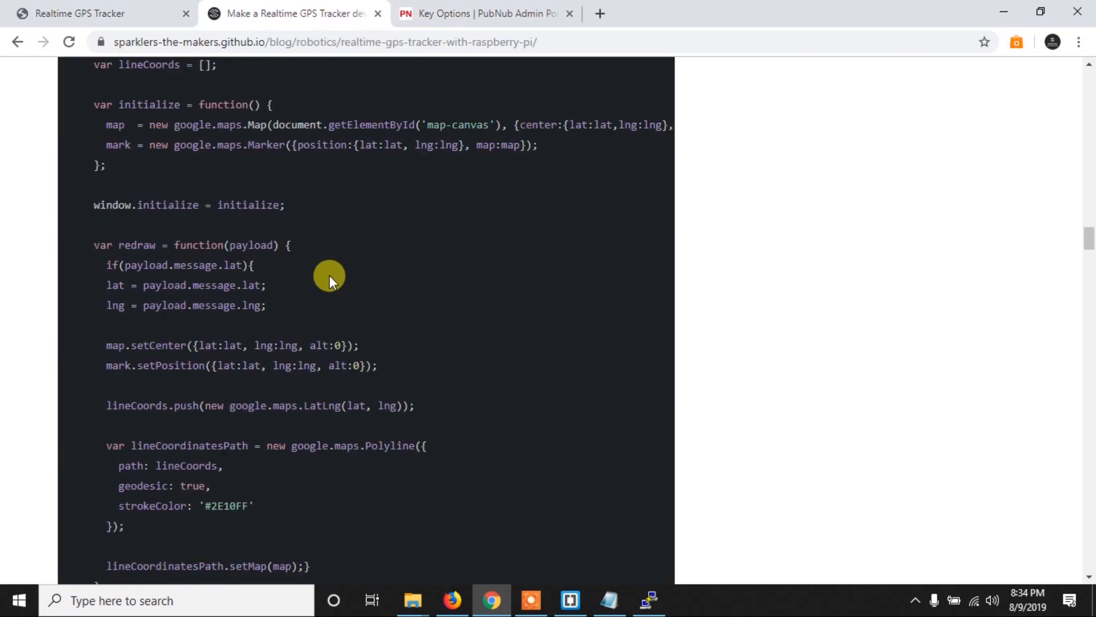
{"action": "scroll", "scroll_direction": "down", "scroll_amount": 3}
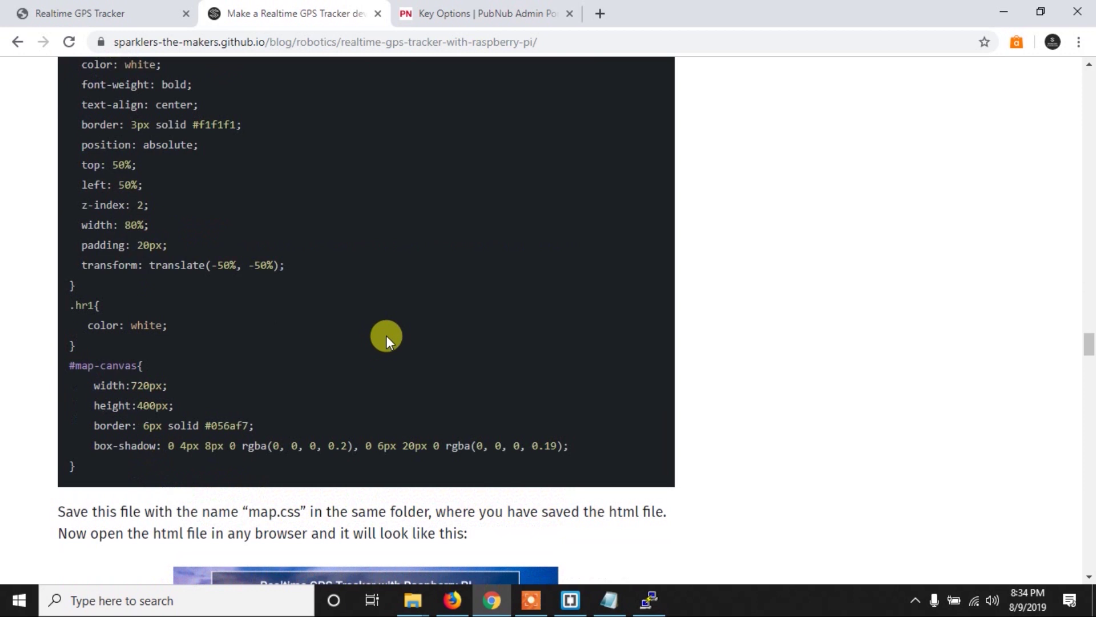
{"action": "scroll", "scroll_direction": "down", "scroll_amount": 3}
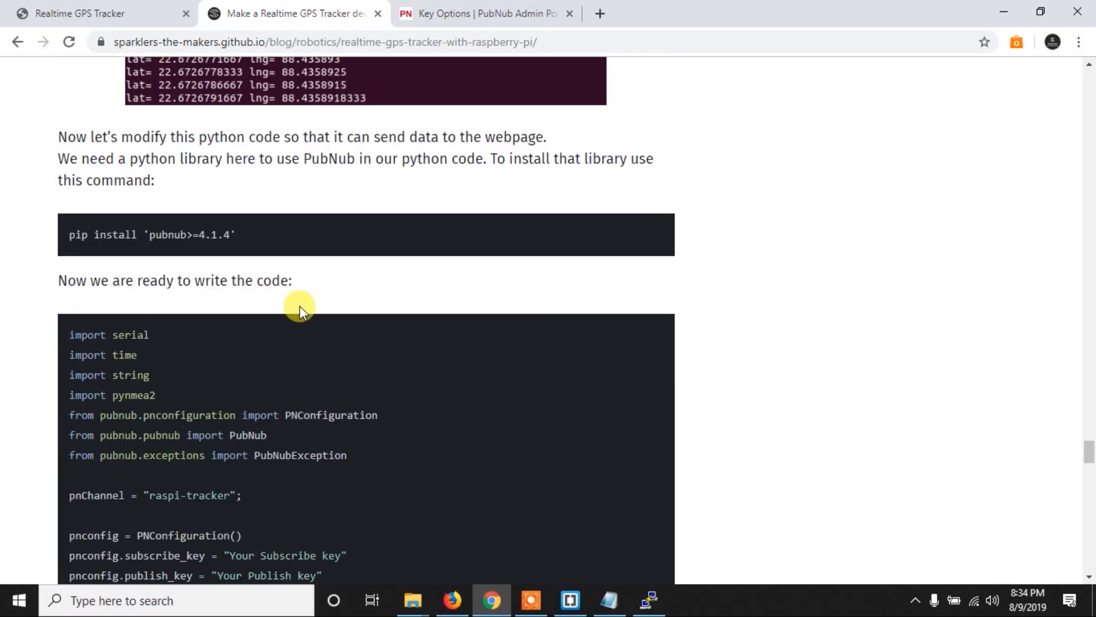
{"action": "scroll", "scroll_direction": "down", "scroll_amount": 3}
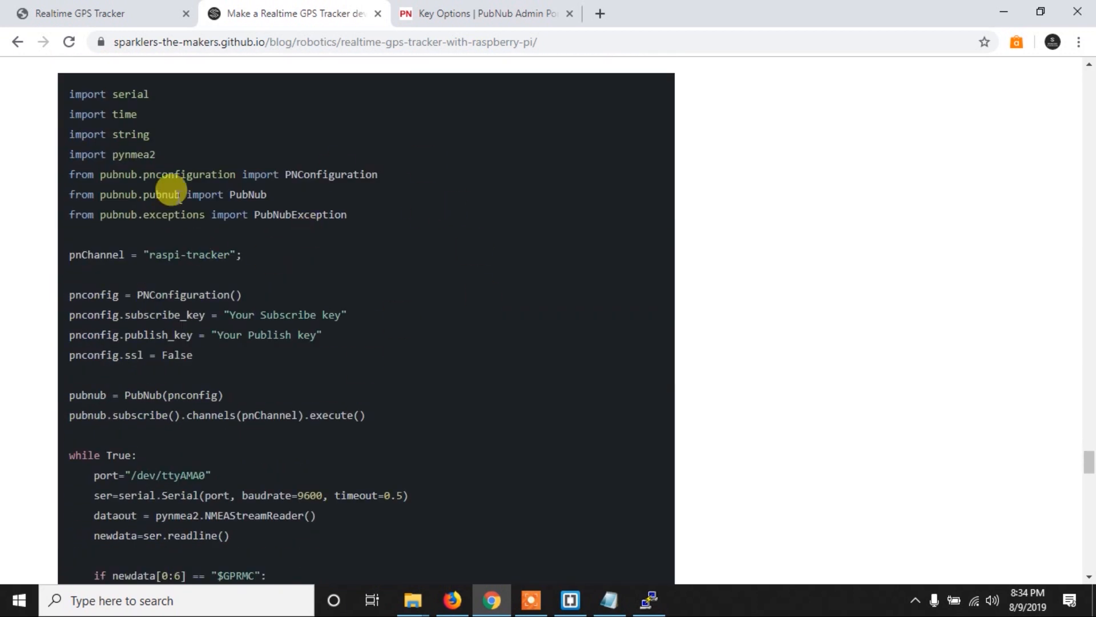
{"action": "left_click_drag", "start_coordinate": [68, 174], "coordinate": [348, 214]}
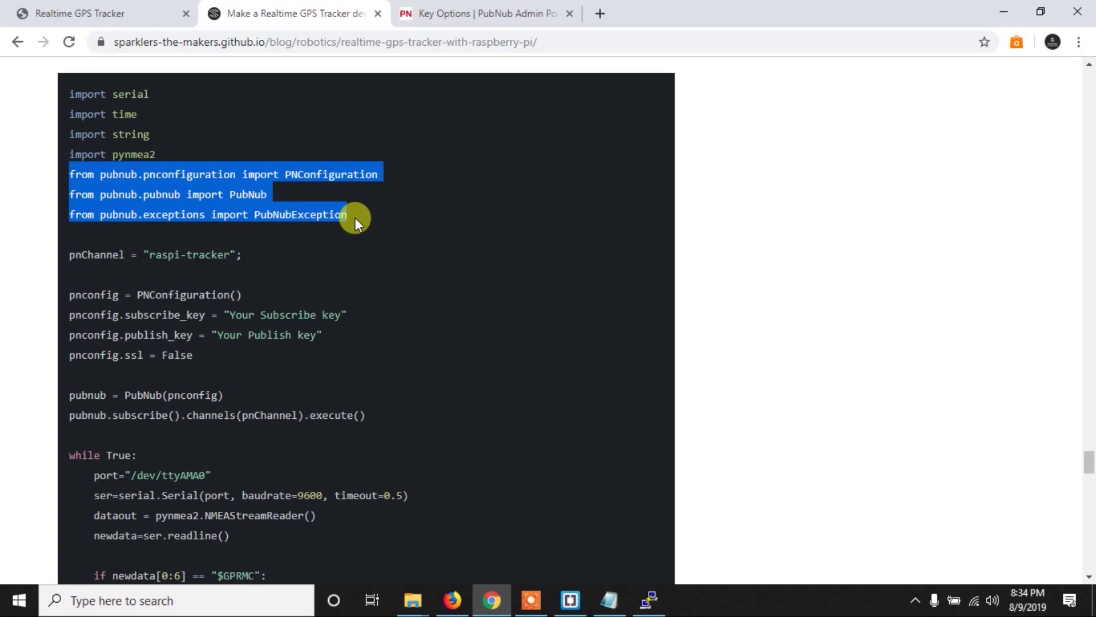
{"action": "left_click", "coordinate": [607, 600]}
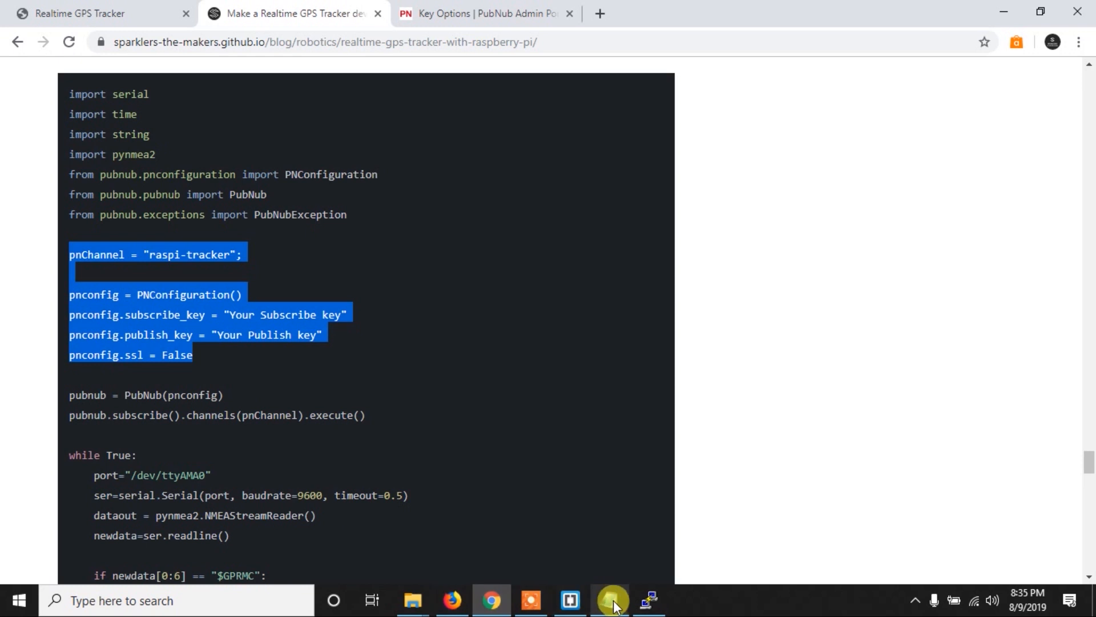
{"action": "left_click", "coordinate": [610, 600]}
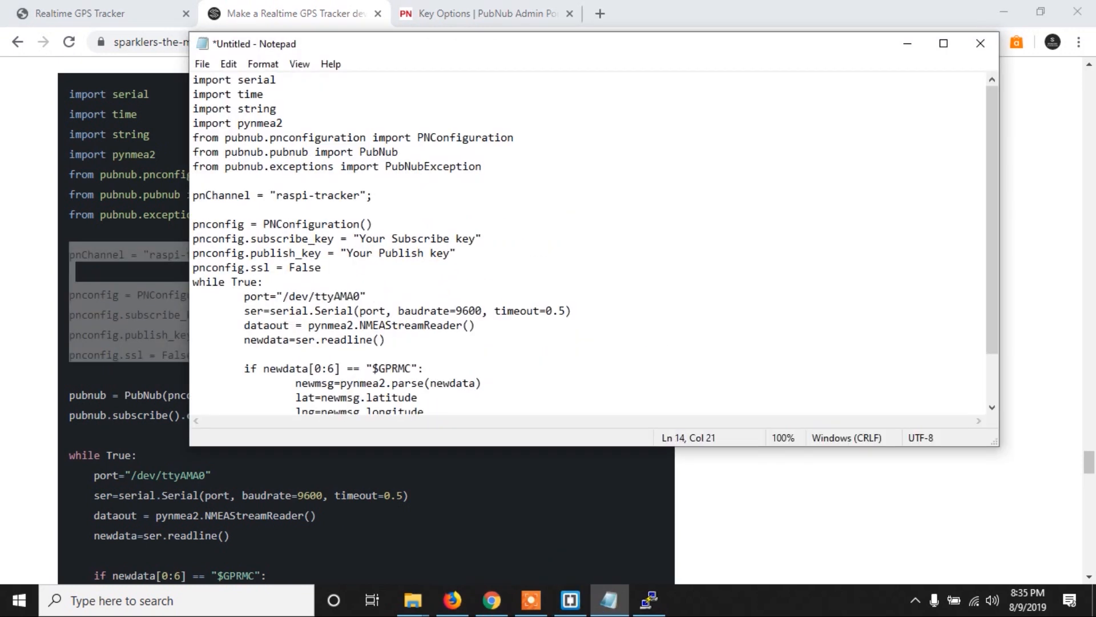
- Check the channel name raspi-tracker against map.html in Brackets
{"action": "double_click", "coordinate": [315, 195]}
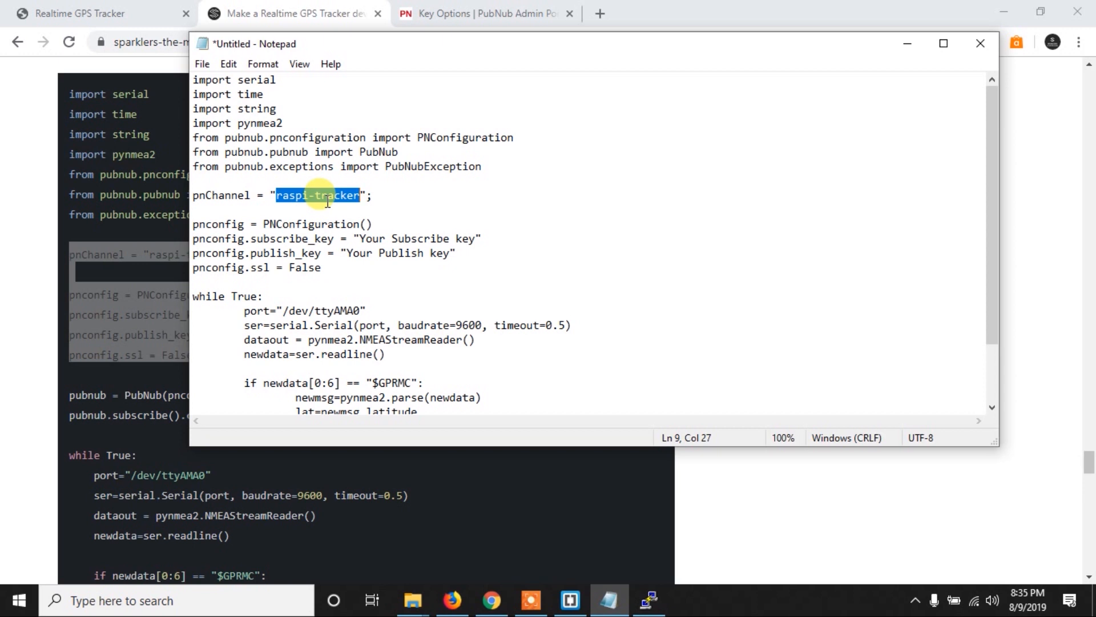
{"action": "left_click", "coordinate": [571, 606]}
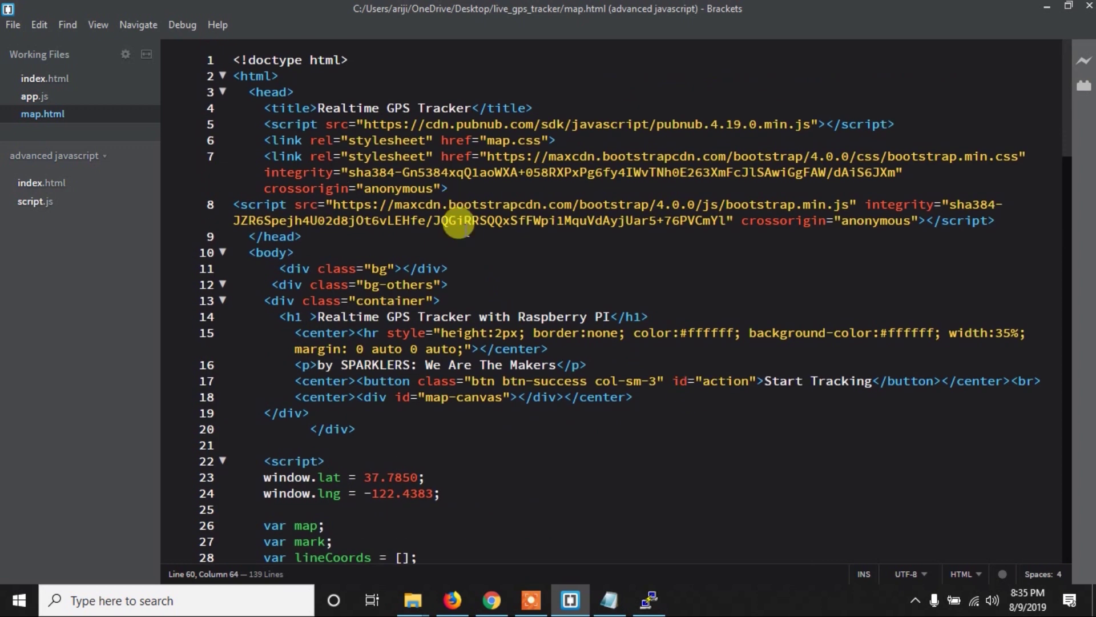
{"action": "scroll", "scroll_direction": "down", "scroll_amount": 3}
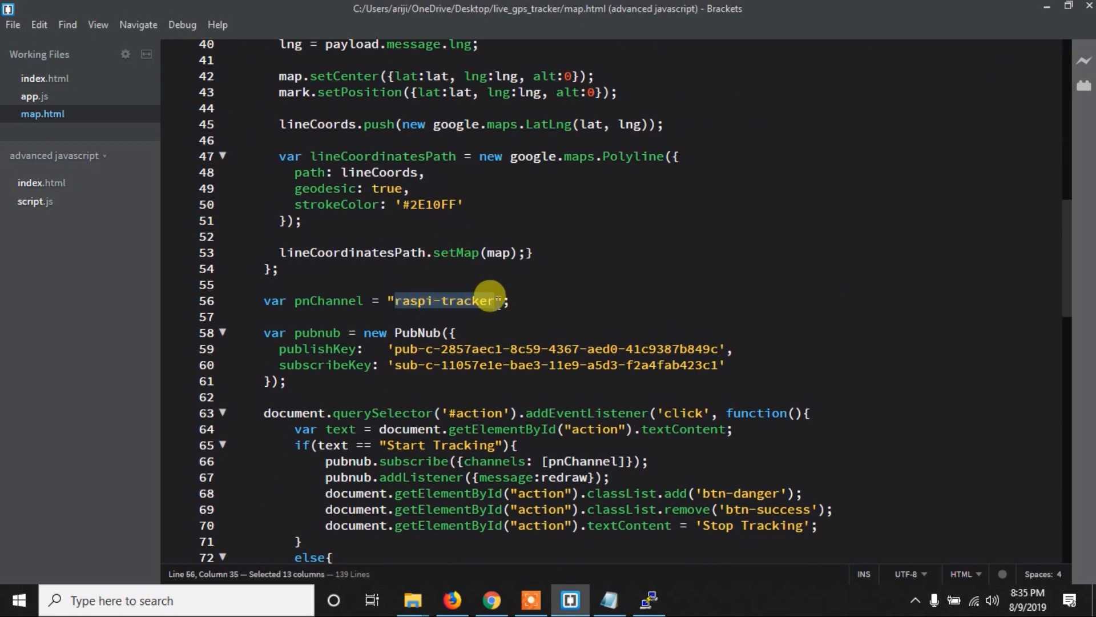
{"action": "left_click", "coordinate": [505, 301]}
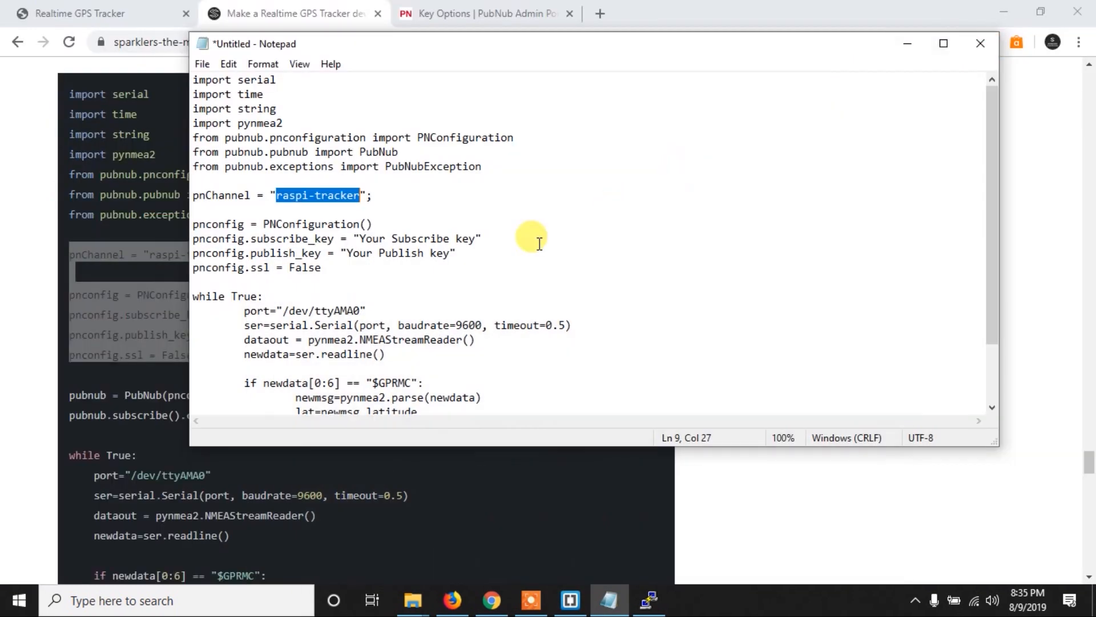
{"action": "mouse_move", "coordinate": [293, 268]}
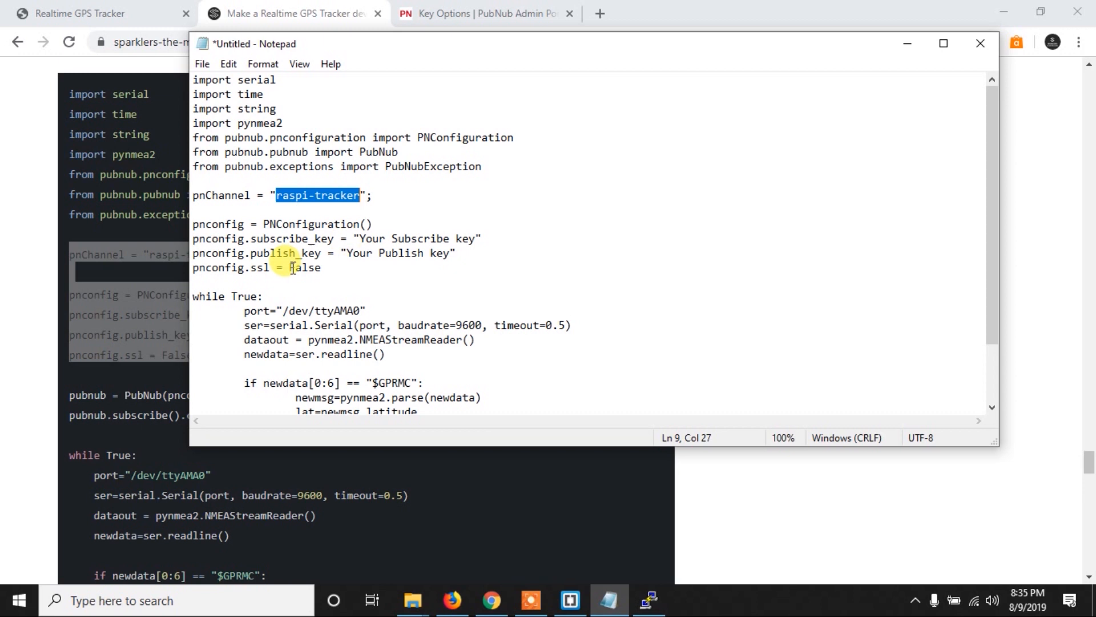
- Replace both key placeholders with the real publish and subscribe keys from PubNub Admin
{"action": "left_click", "coordinate": [374, 239]}
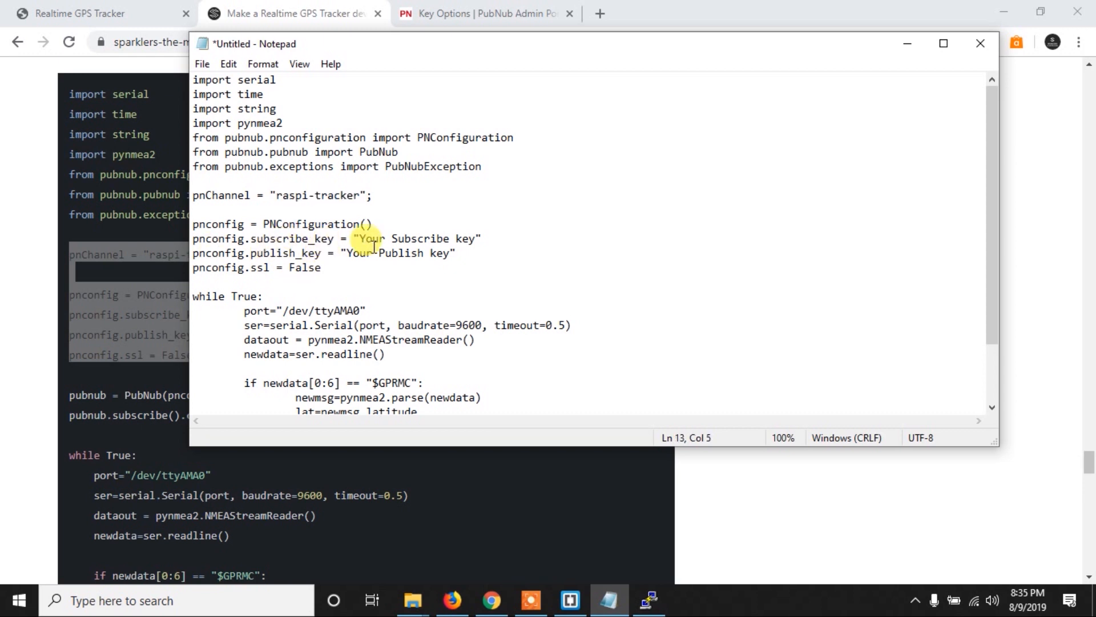
{"action": "double_click", "coordinate": [417, 239]}
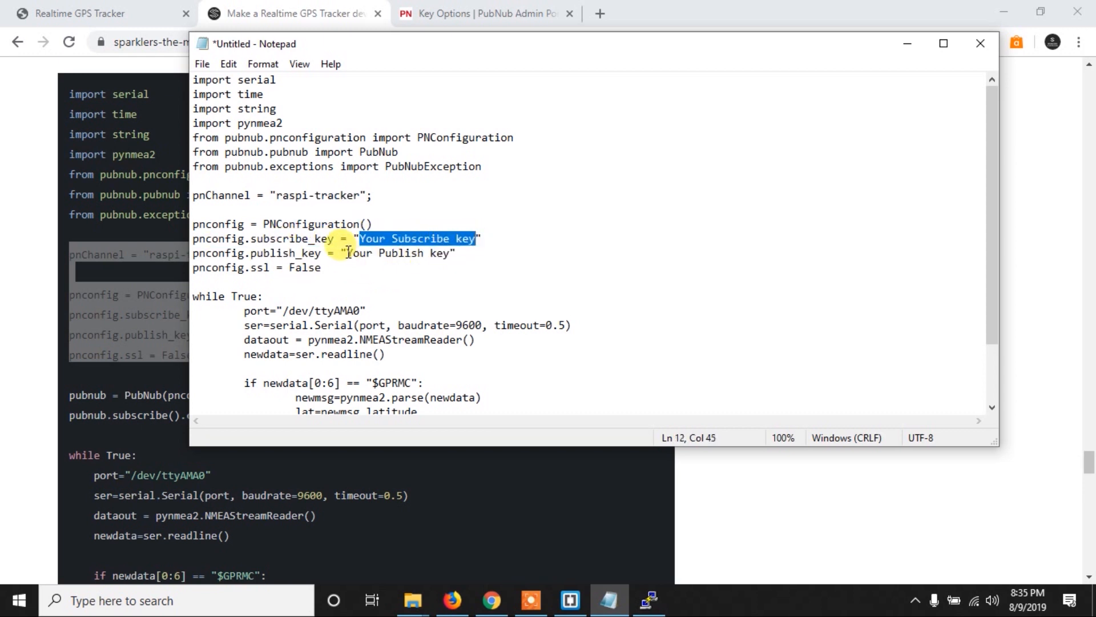
{"action": "double_click", "coordinate": [398, 253]}
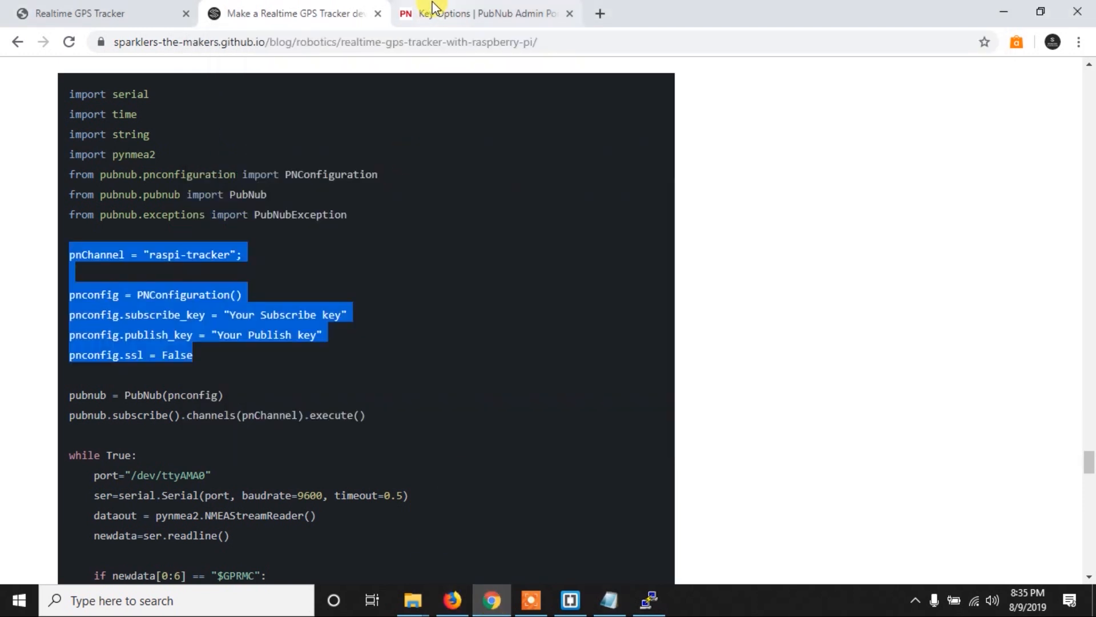
{"action": "left_click", "coordinate": [483, 14]}
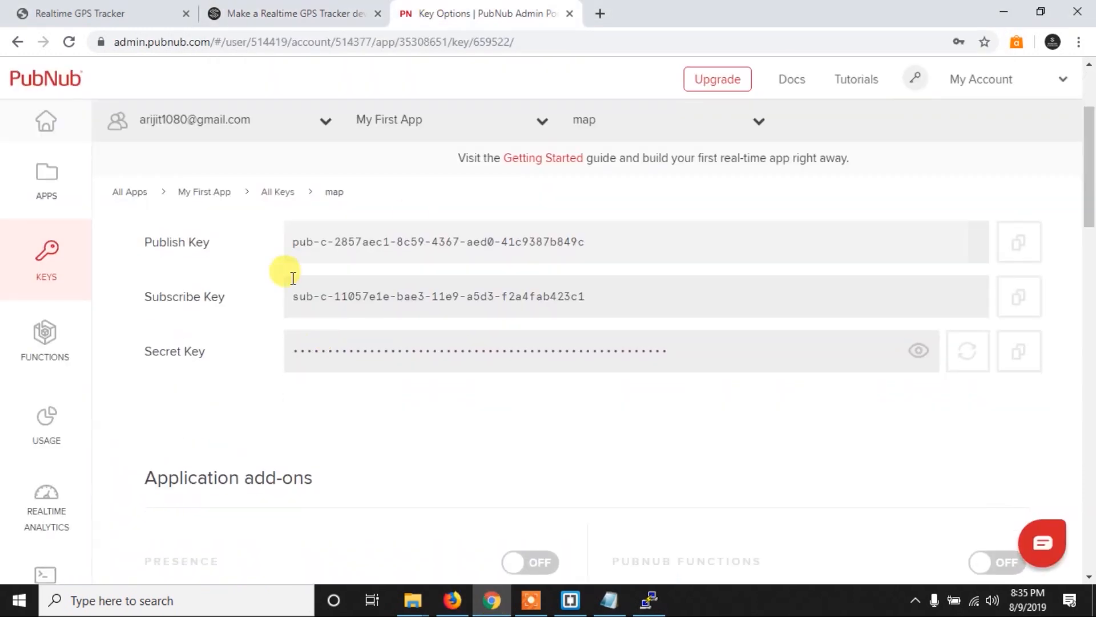
{"action": "triple_click", "coordinate": [438, 242]}
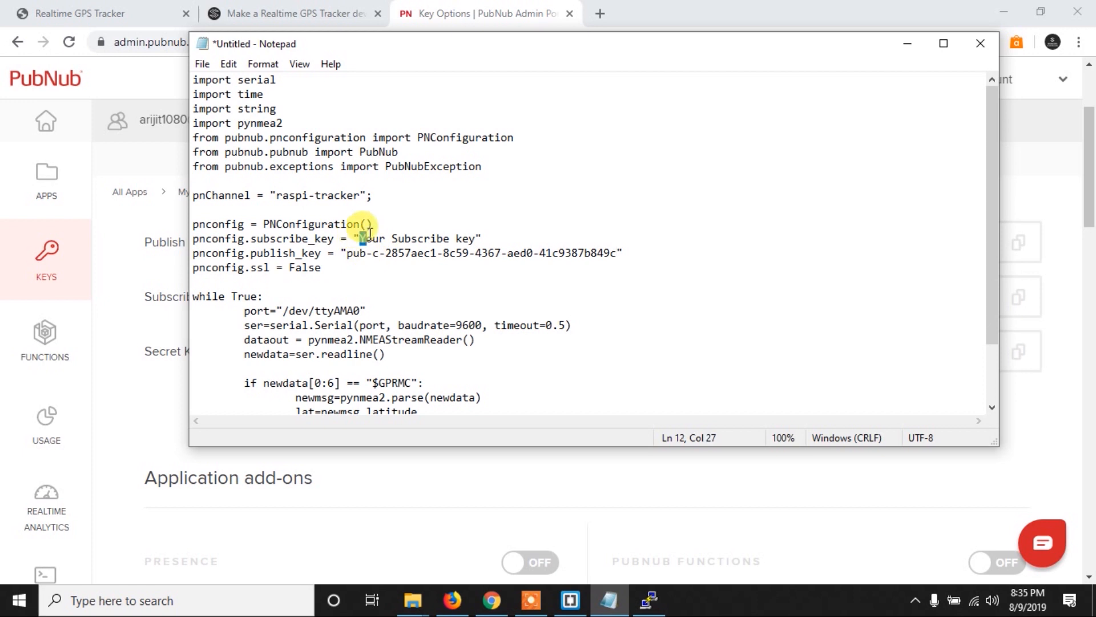
{"action": "double_click", "coordinate": [413, 239]}
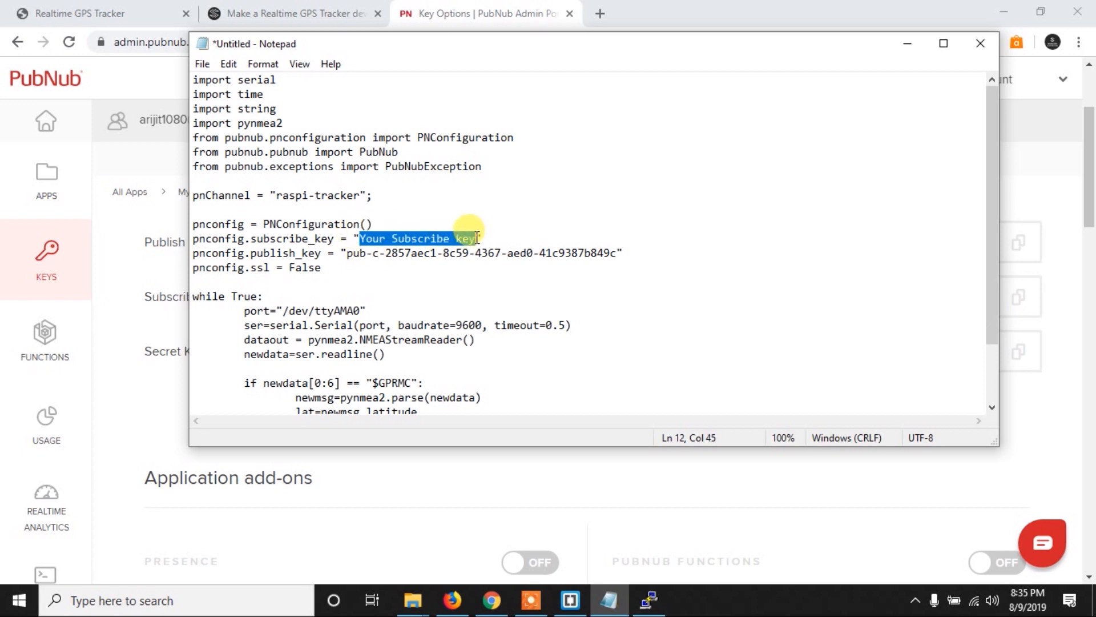
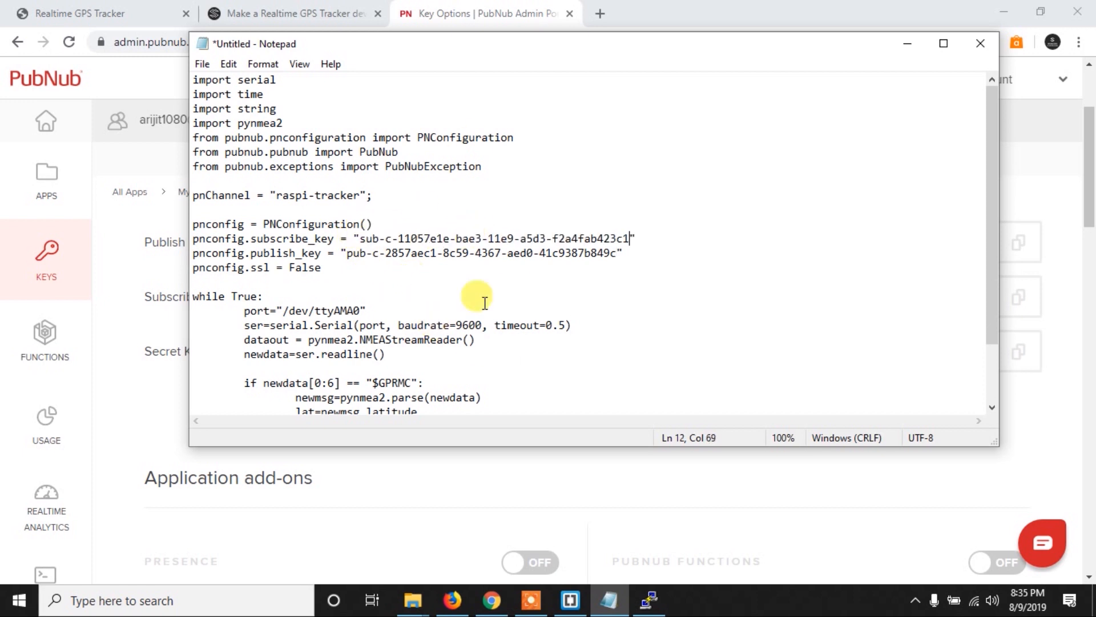
{"action": "scroll", "scroll_direction": "down", "scroll_amount": 3}
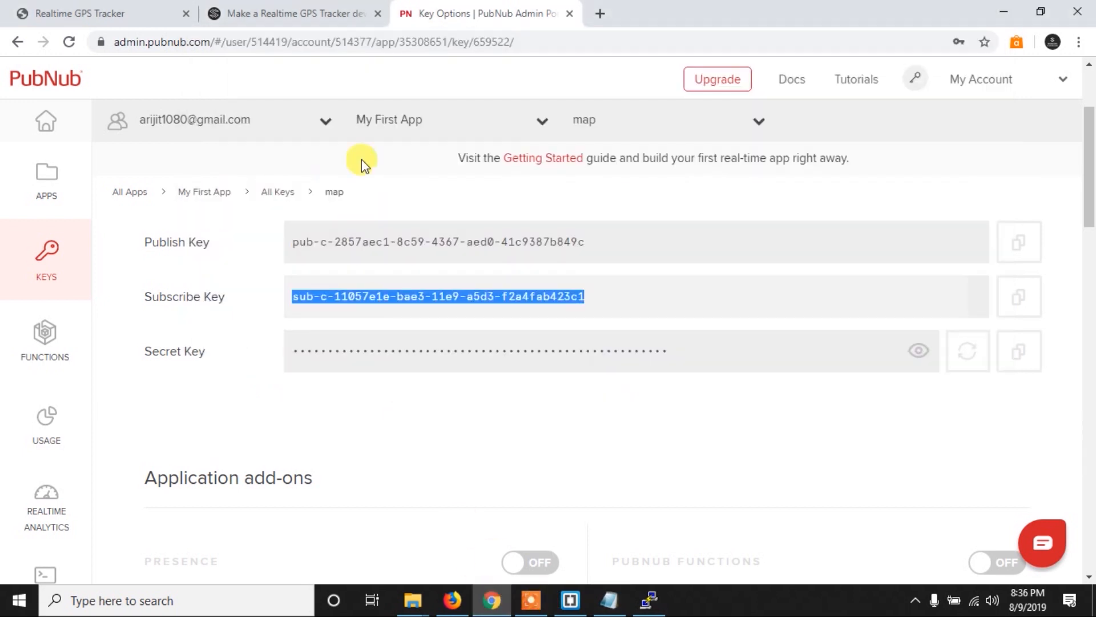
{"action": "left_click", "coordinate": [293, 14]}
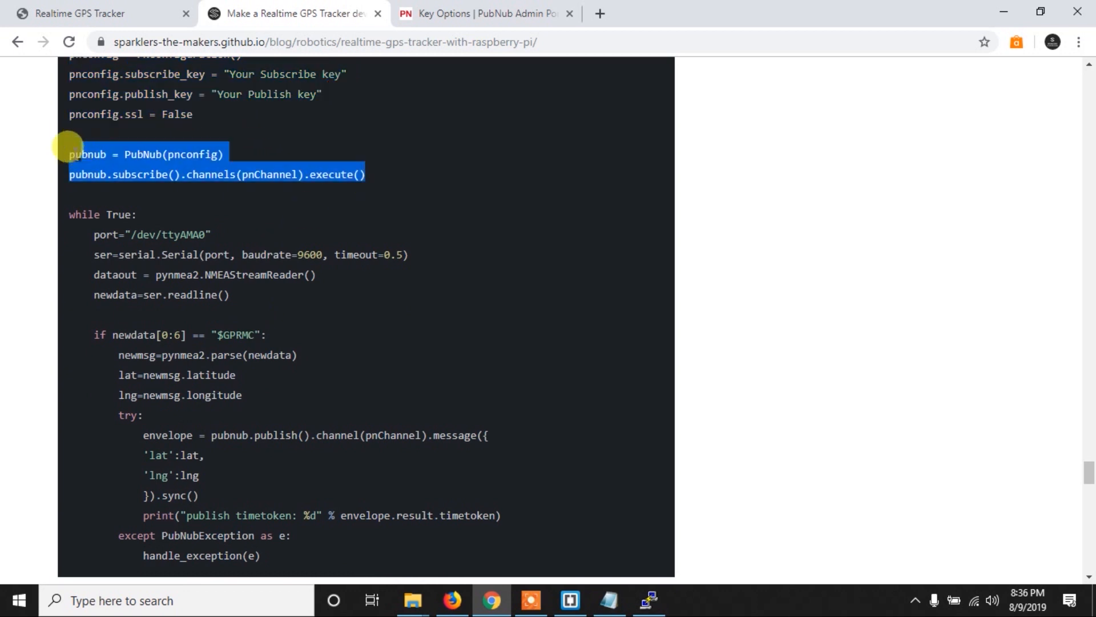
{"action": "mouse_move", "coordinate": [459, 424]}
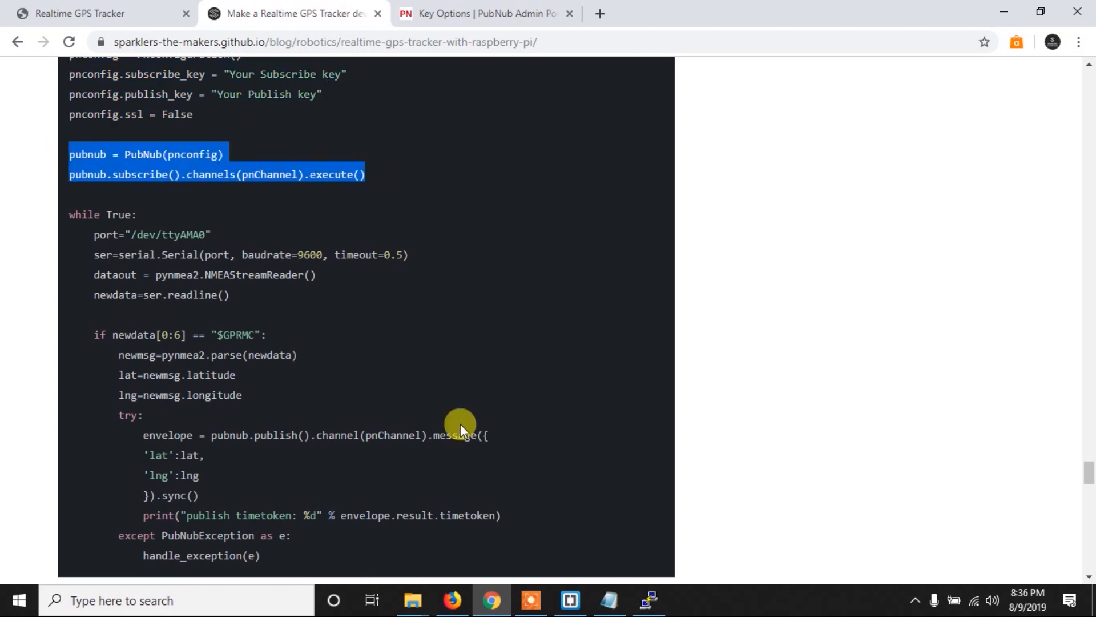
- Paste pubnub = PubNub(pnconfig) and the subscribe line above while True
{"action": "left_click", "coordinate": [607, 600]}
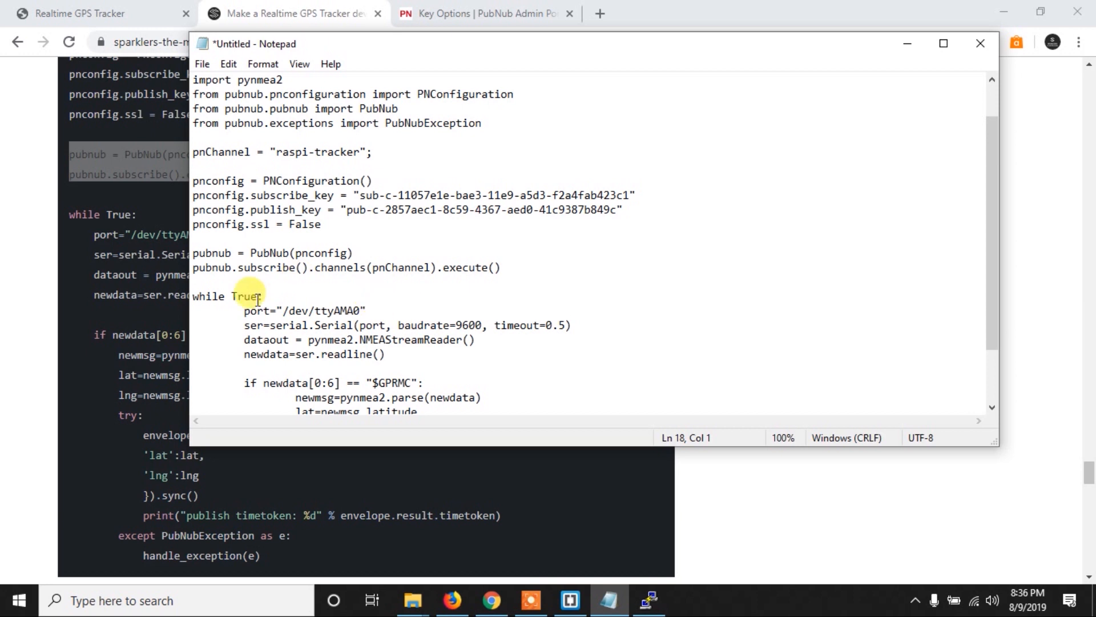
{"action": "left_click", "coordinate": [334, 267]}
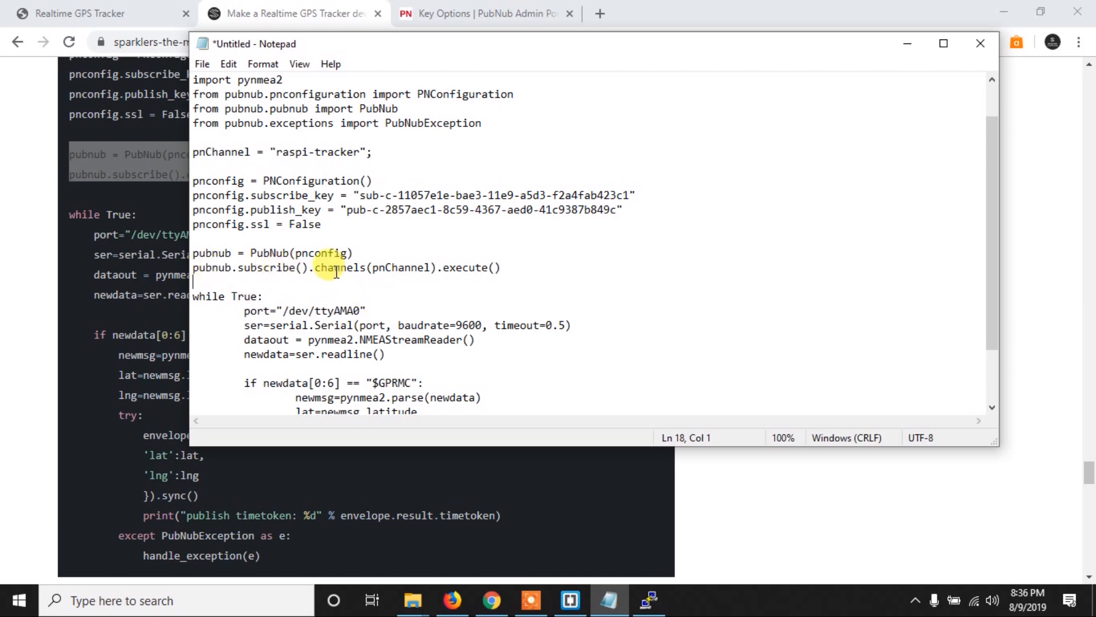
{"action": "mouse_move", "coordinate": [213, 210]}
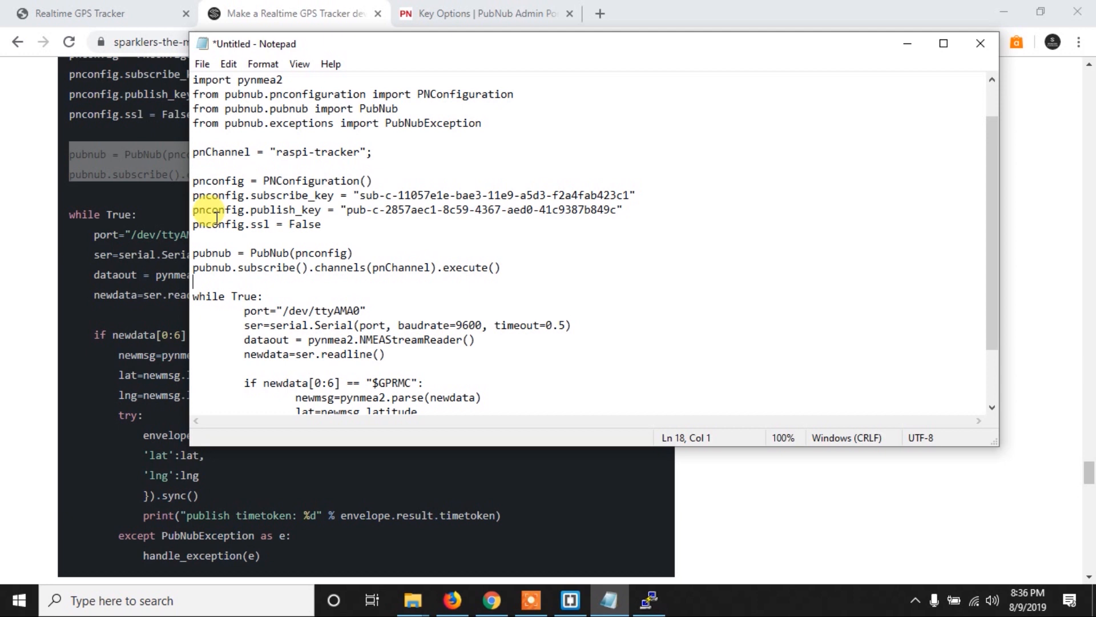
{"action": "mouse_move", "coordinate": [348, 153]}
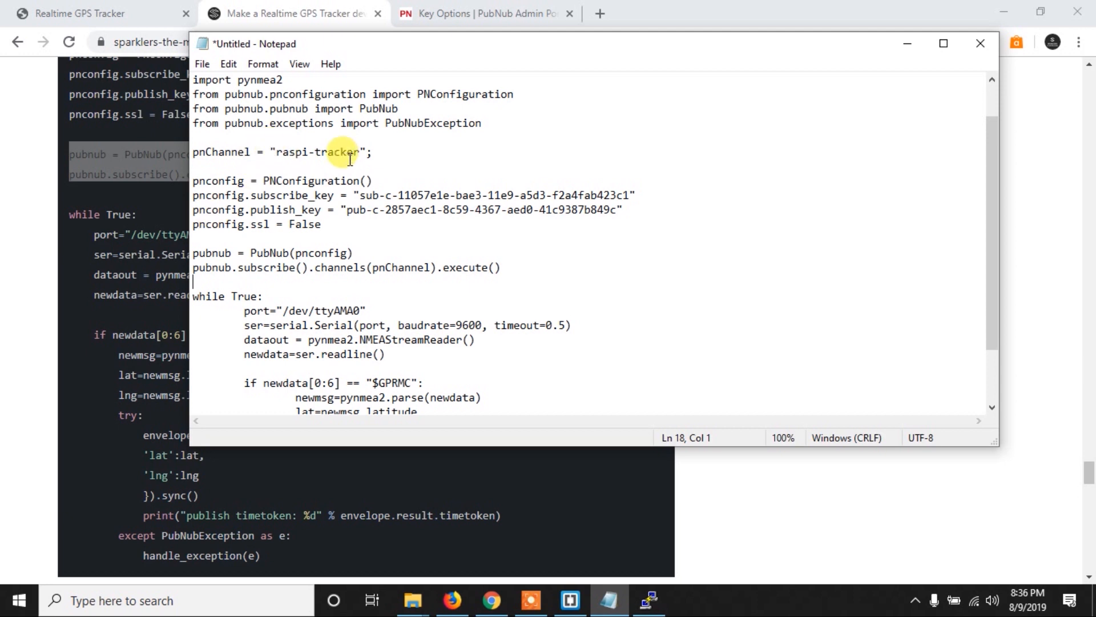
{"action": "mouse_move", "coordinate": [290, 274]}
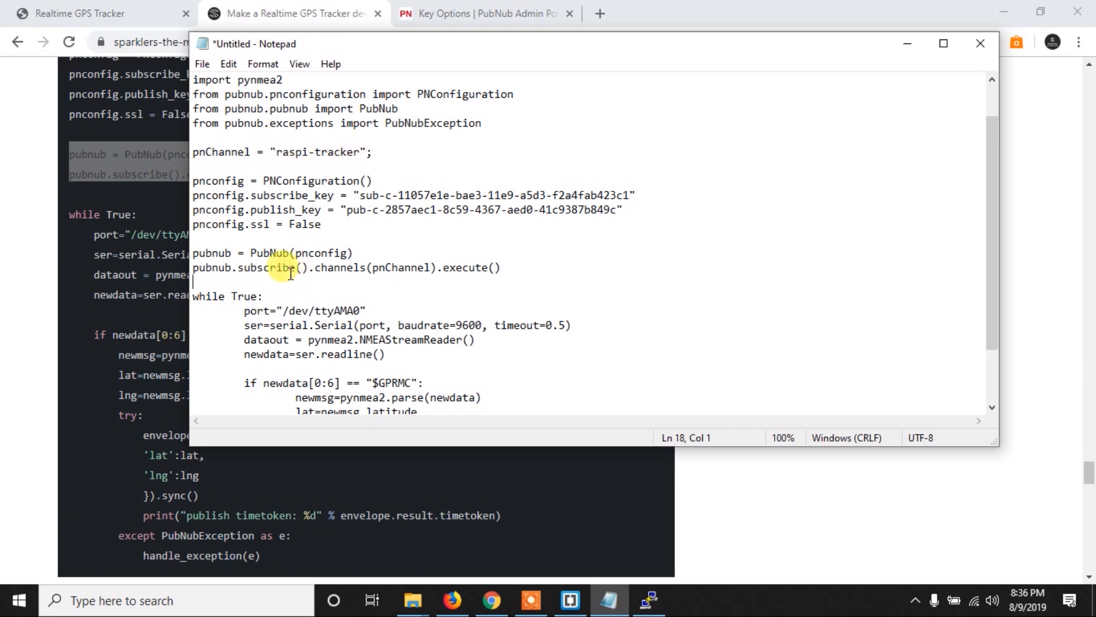
{"action": "mouse_move", "coordinate": [139, 519]}
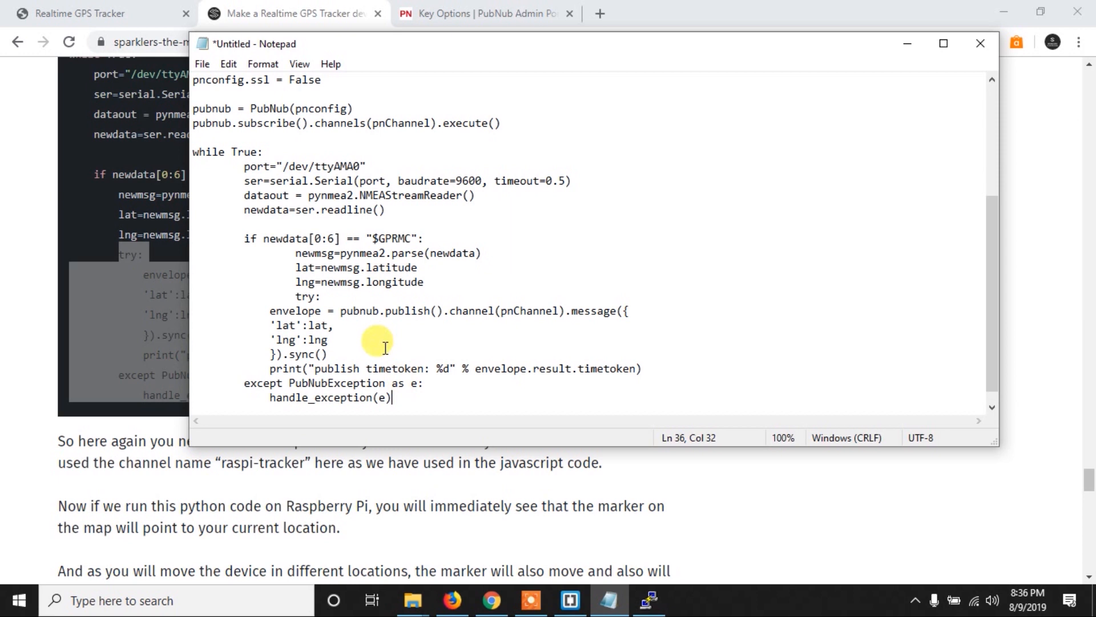
{"action": "mouse_move", "coordinate": [492, 362]}
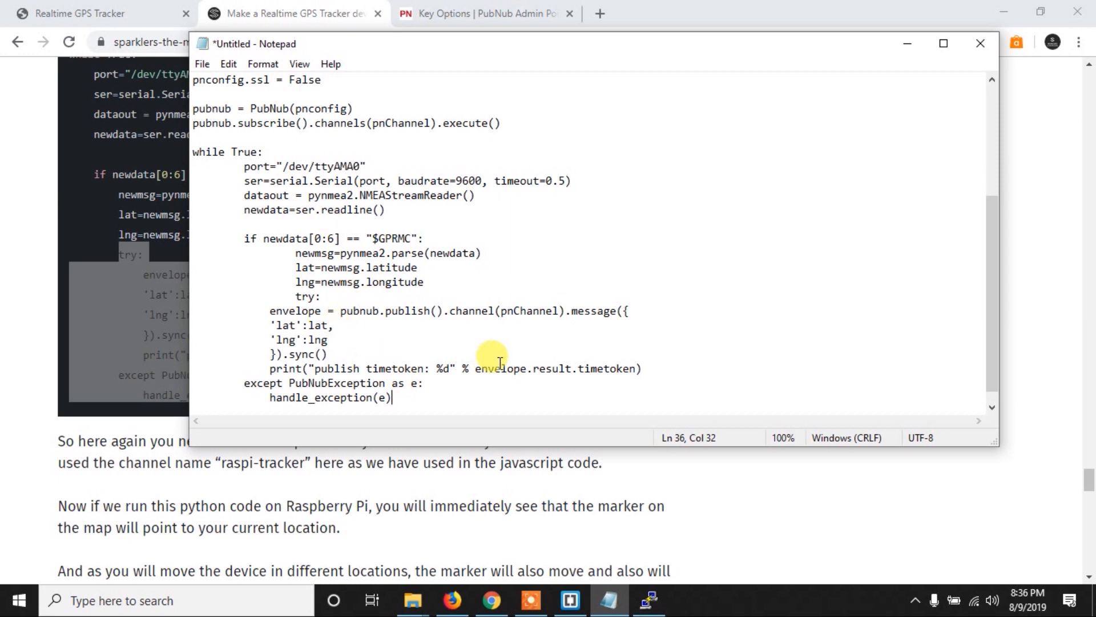
{"action": "mouse_move", "coordinate": [265, 308]}
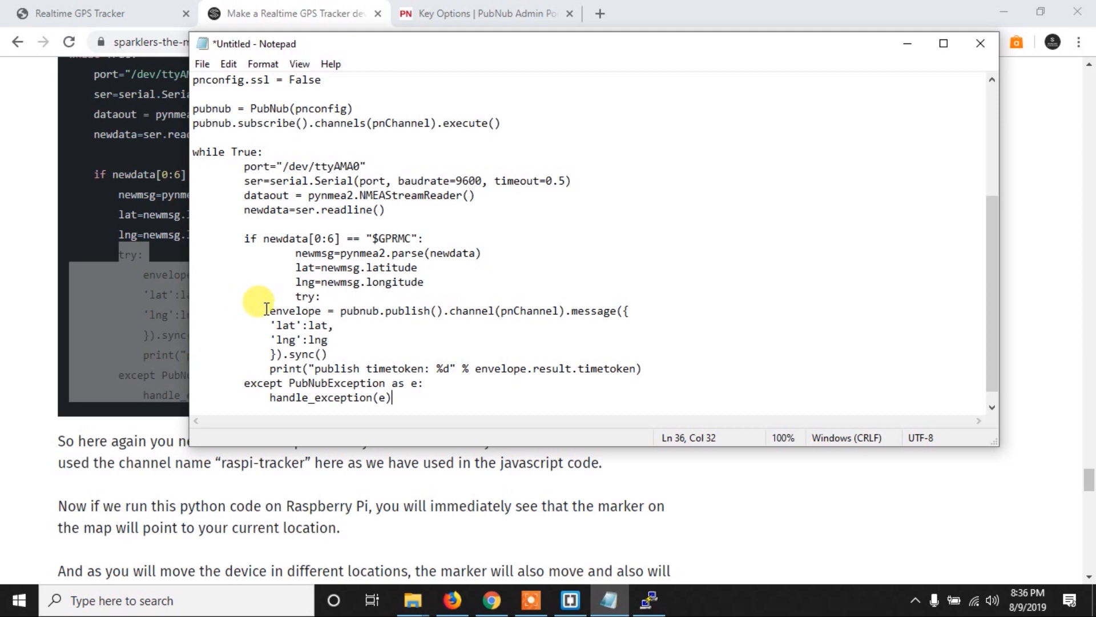
- Tab-indent the envelope, print and except/handle_exception lines, then copy the whole script
{"action": "scroll", "scroll_direction": "up", "scroll_amount": 3}
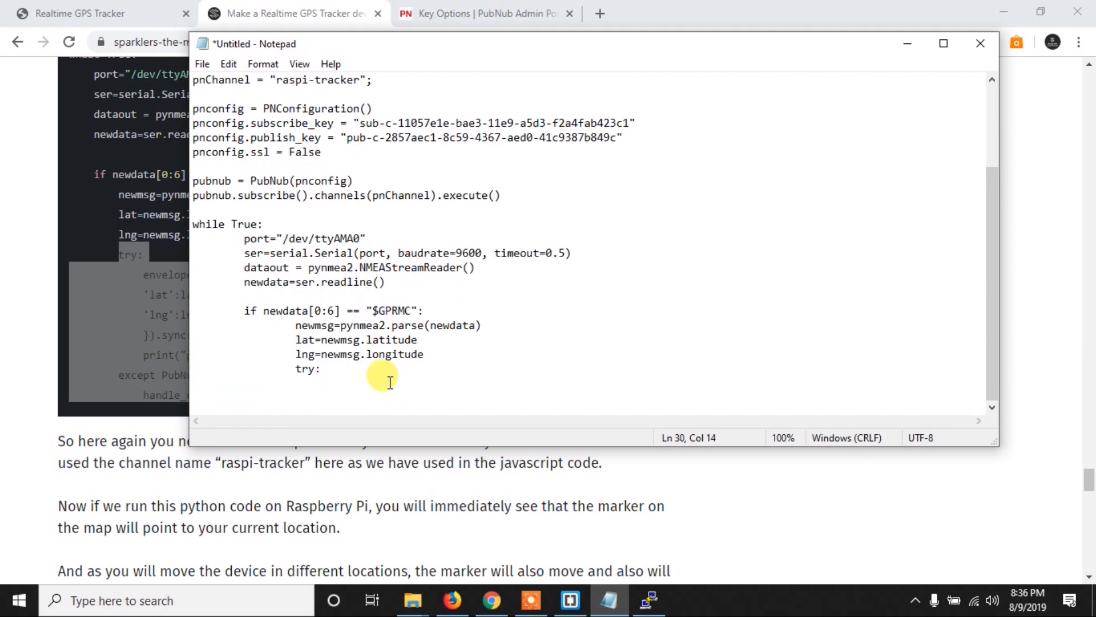
{"action": "scroll", "scroll_direction": "down", "scroll_amount": 3}
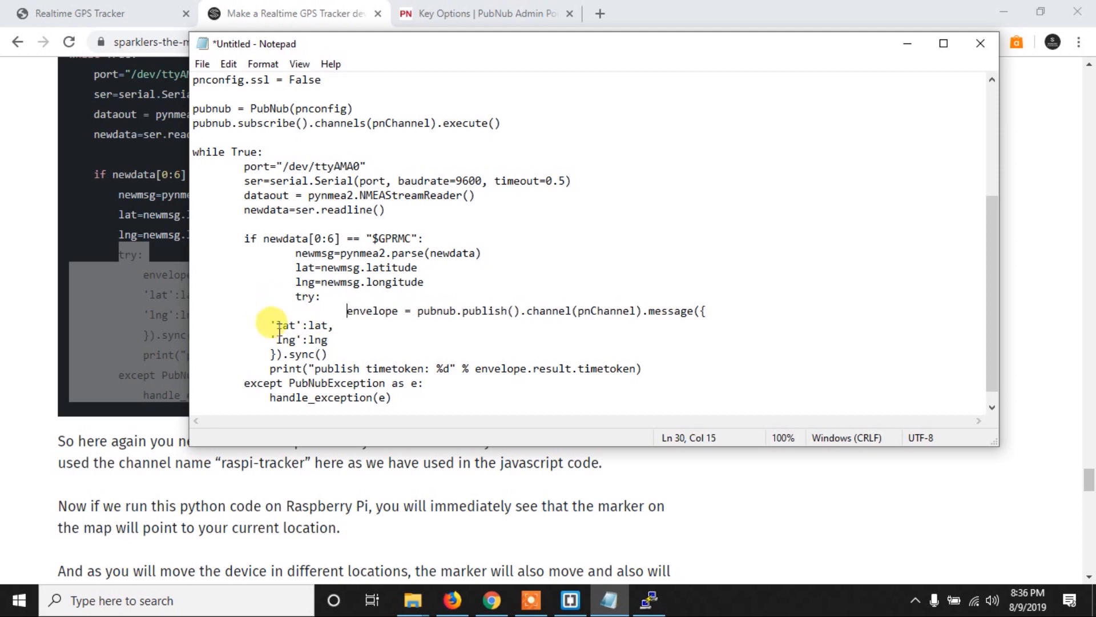
{"action": "left_click", "coordinate": [272, 353]}
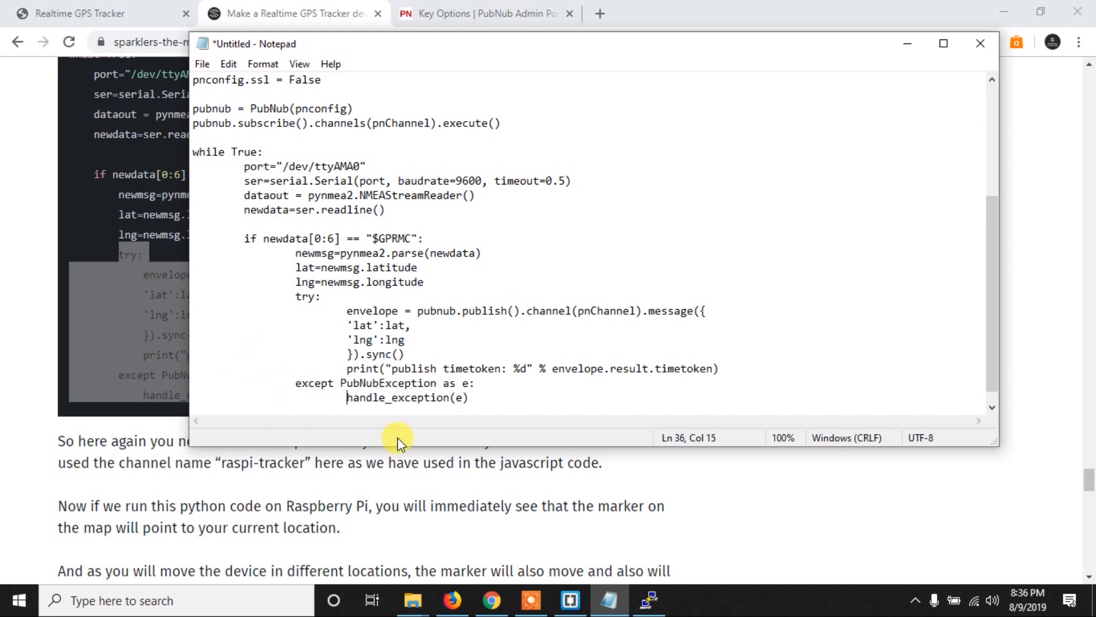
{"action": "mouse_move", "coordinate": [340, 313]}
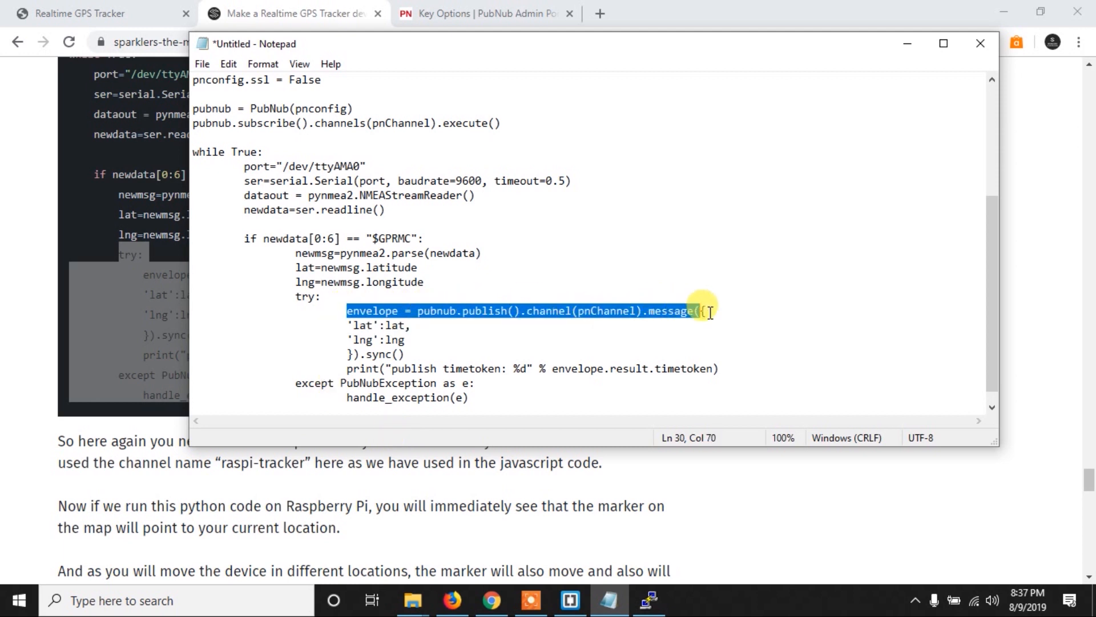
{"action": "left_click", "coordinate": [477, 324]}
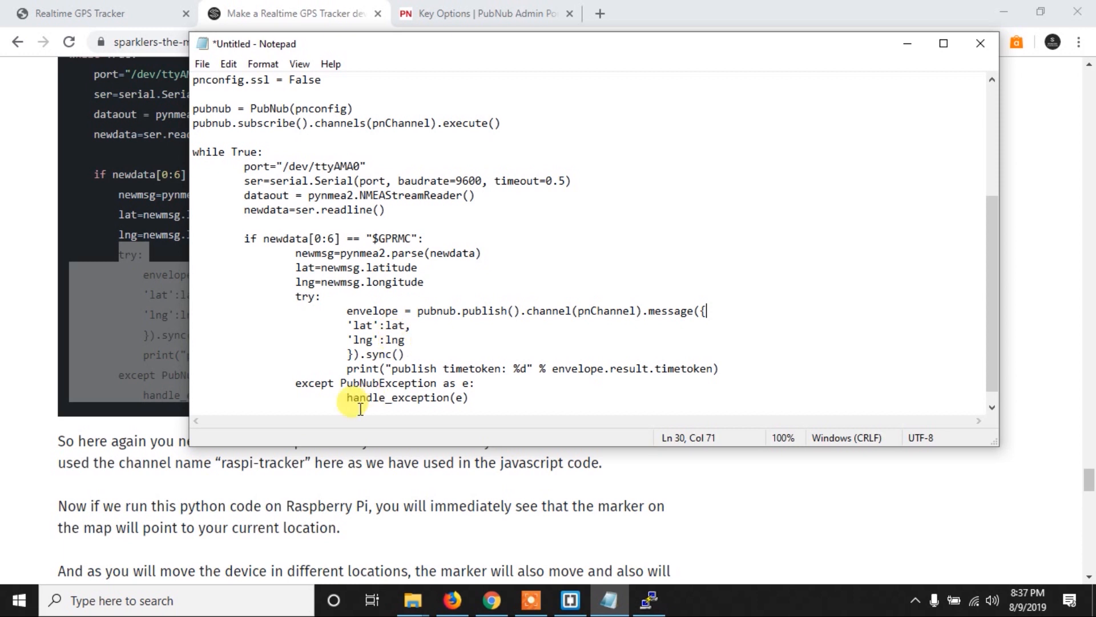
{"action": "mouse_move", "coordinate": [375, 361]}
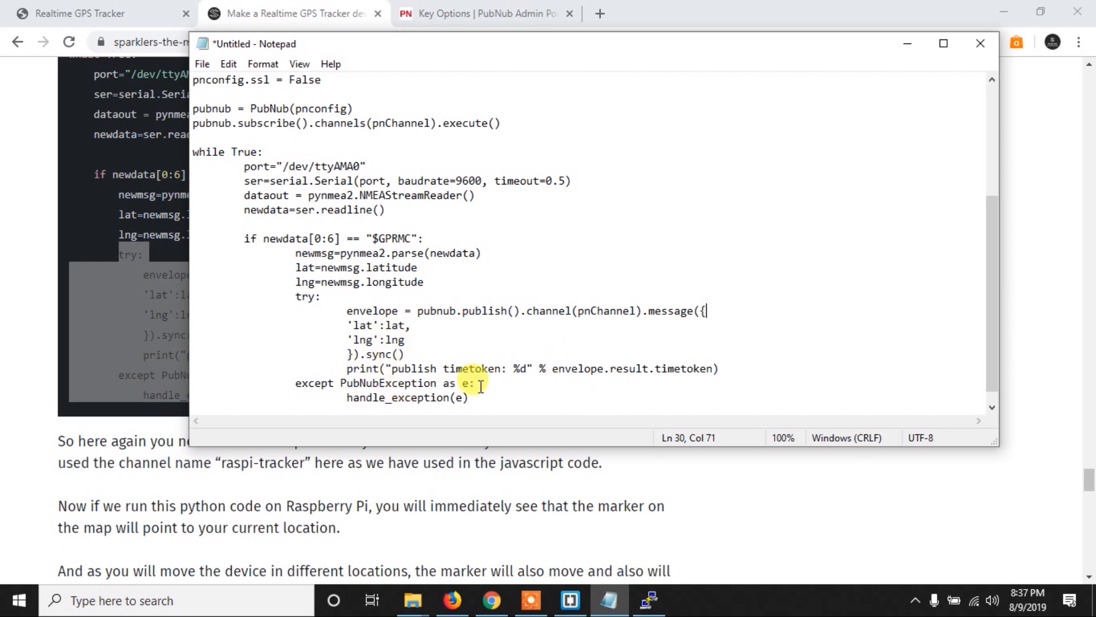
{"action": "mouse_move", "coordinate": [420, 408]}
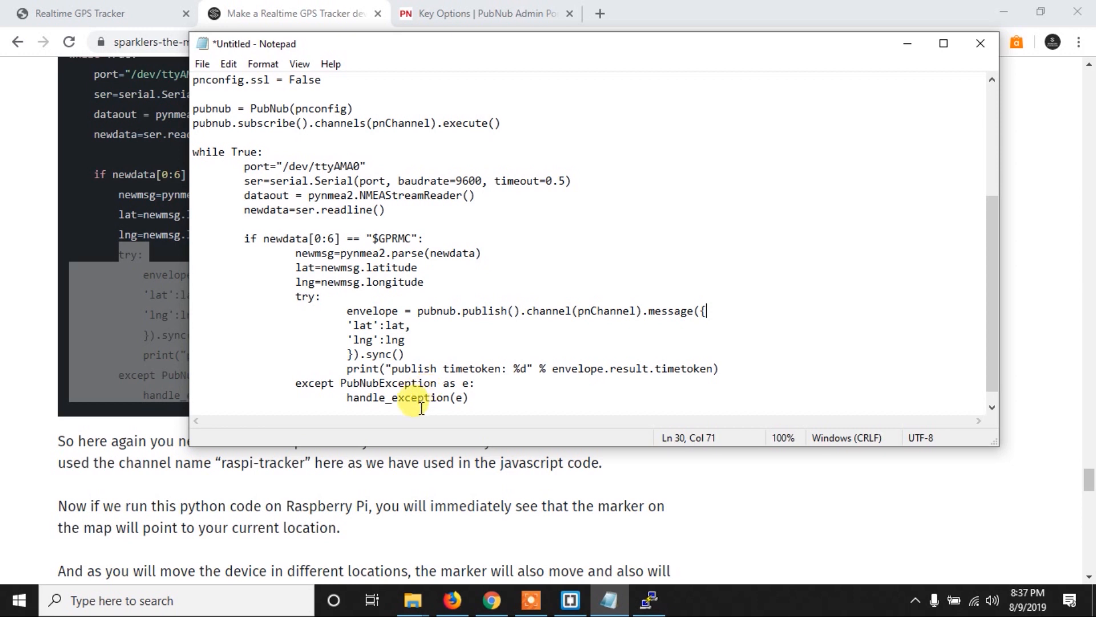
{"action": "mouse_move", "coordinate": [385, 407]}
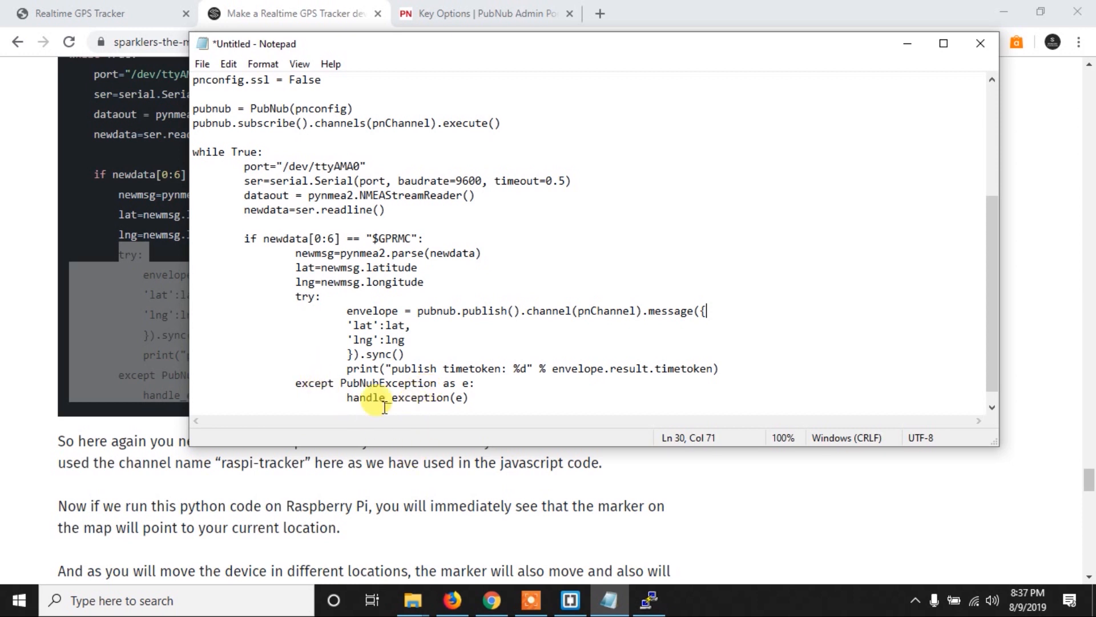
{"action": "mouse_move", "coordinate": [482, 401]}
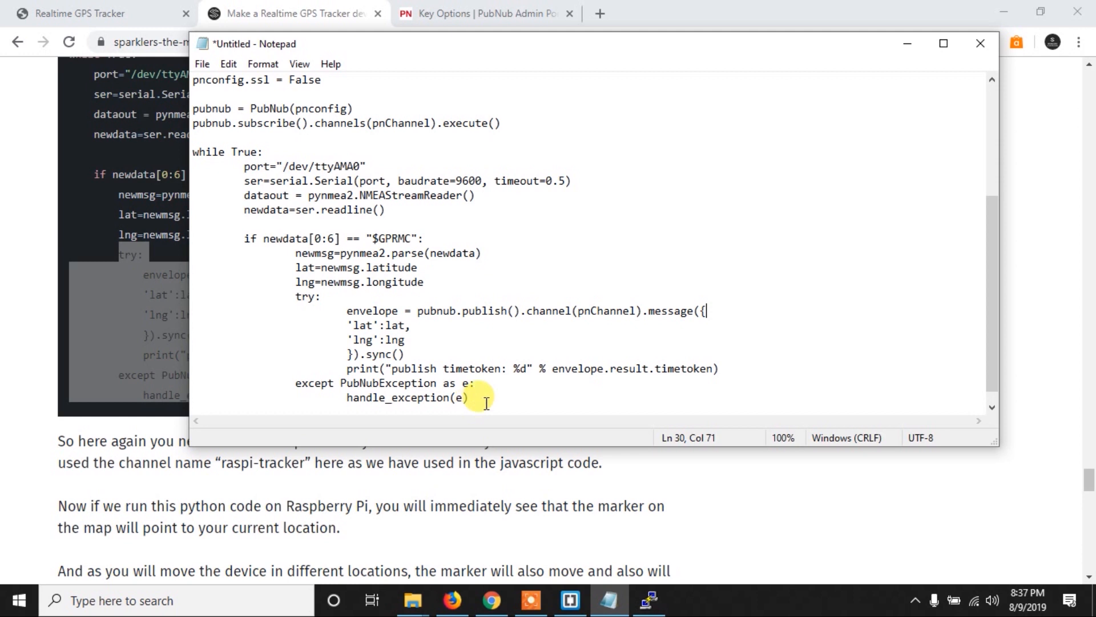
{"action": "key", "text": "ctrl+a"}
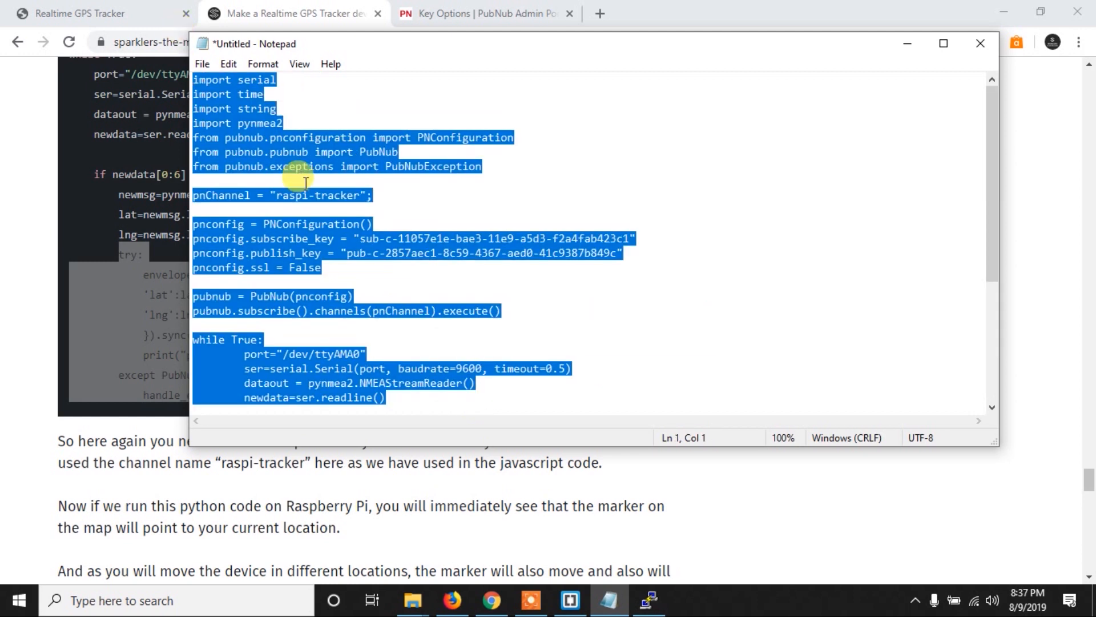
{"action": "mouse_move", "coordinate": [907, 42]}
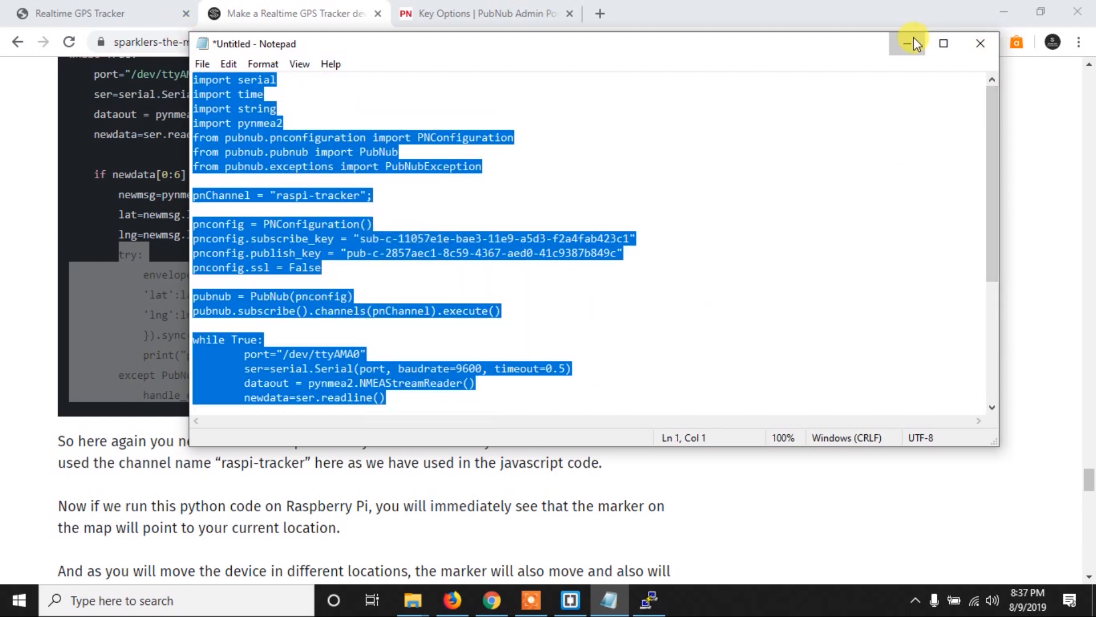
- Save the copied script as gps4.py in nano and run python gps4.py
{"action": "left_click", "coordinate": [910, 44]}
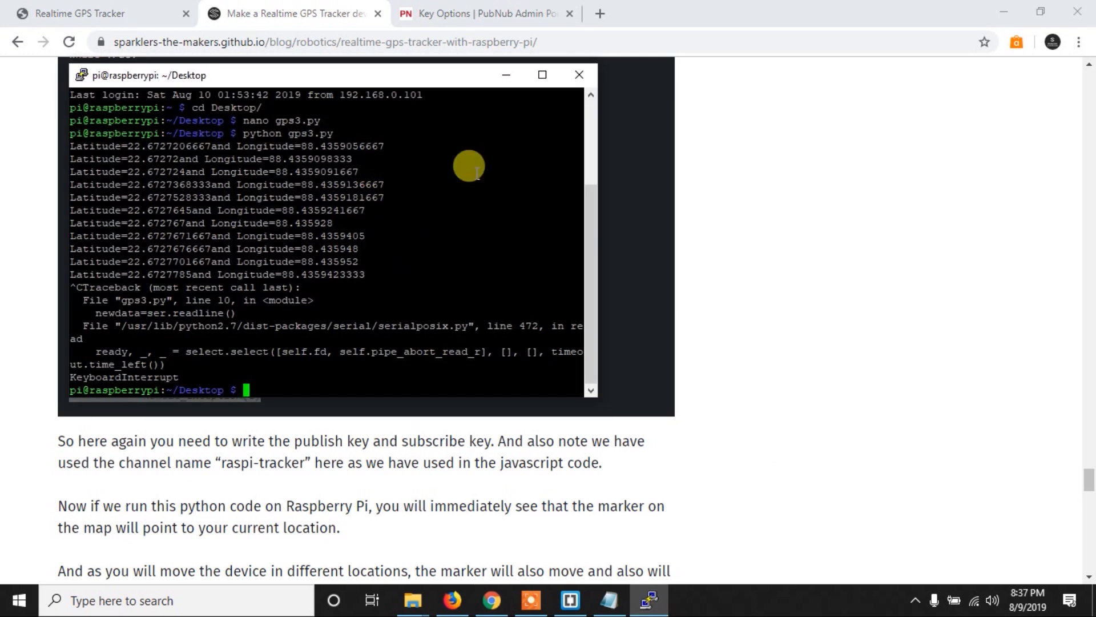
{"action": "left_click", "coordinate": [542, 75]}
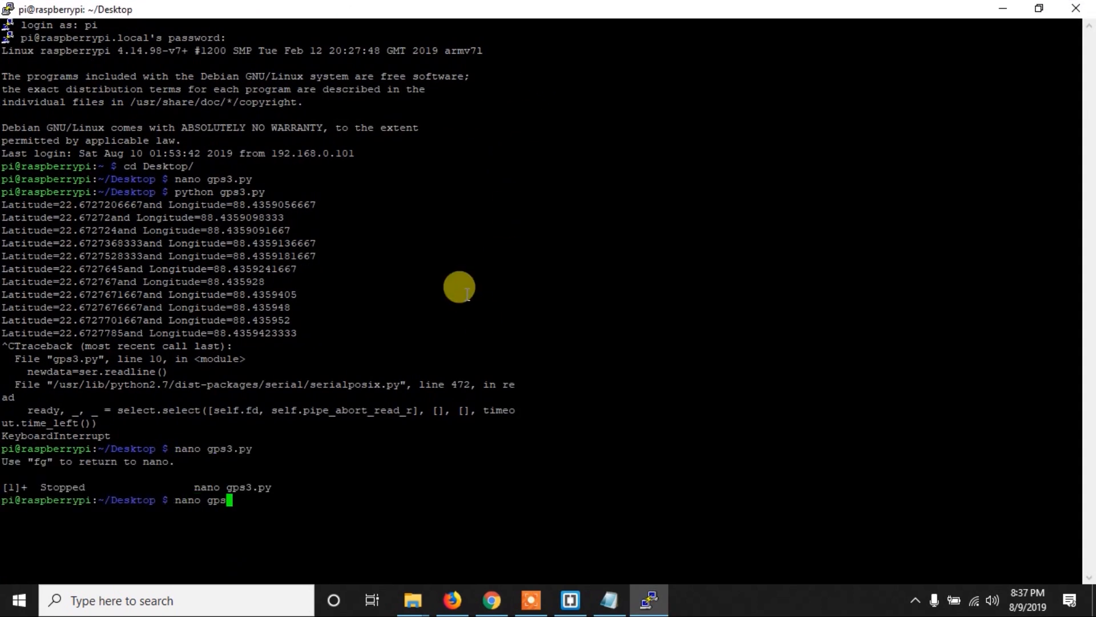
{"action": "key", "text": "Return"}
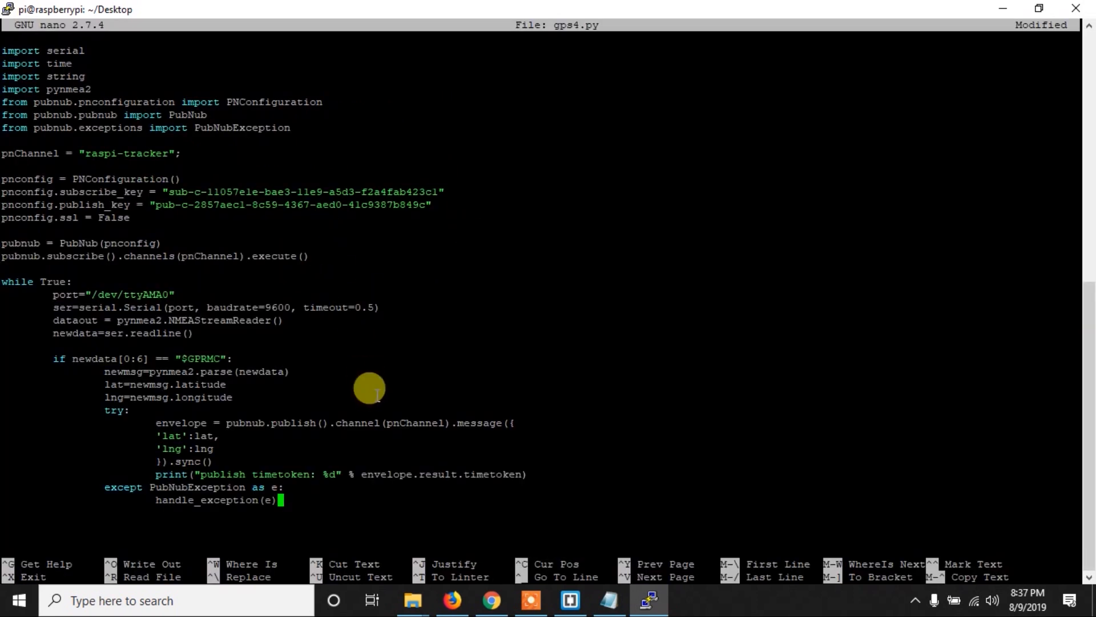
{"action": "key", "text": "ctrl+x"}
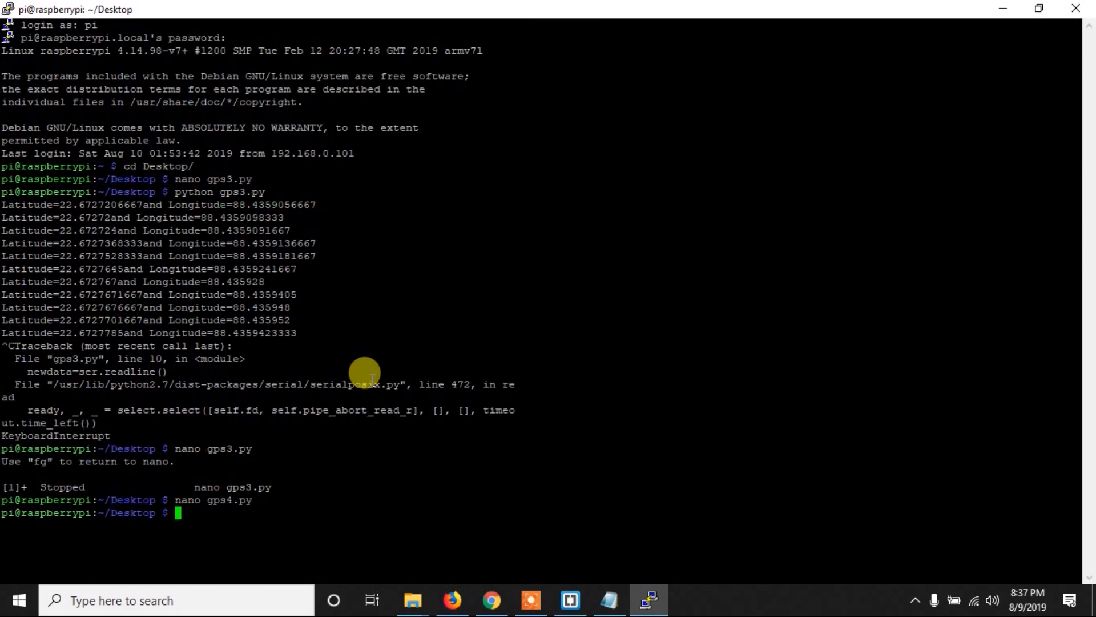
{"action": "type", "text": "python"}
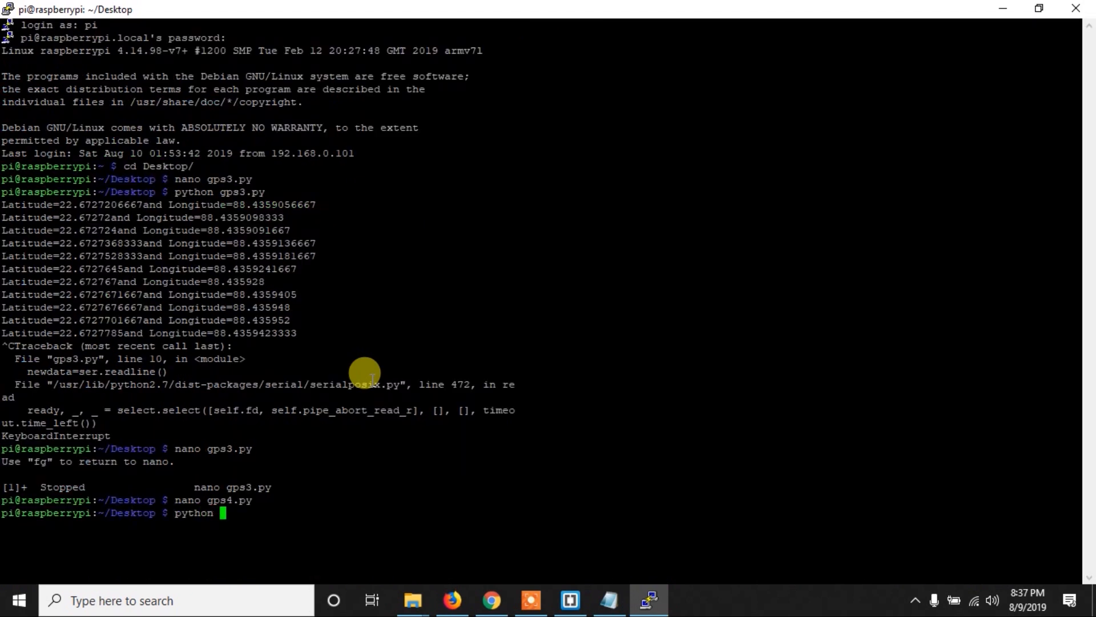
{"action": "type", "text": "gps4.py"}
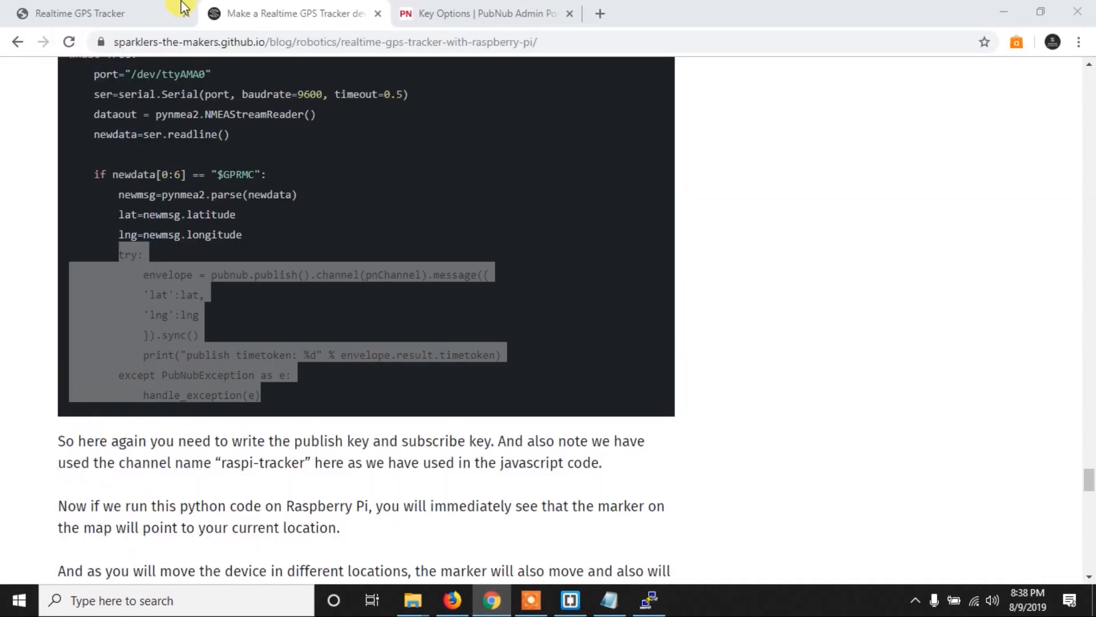
- Load the Realtime GPS Tracker map, then return to PuTTY's timetoken output
{"action": "left_click", "coordinate": [80, 14]}
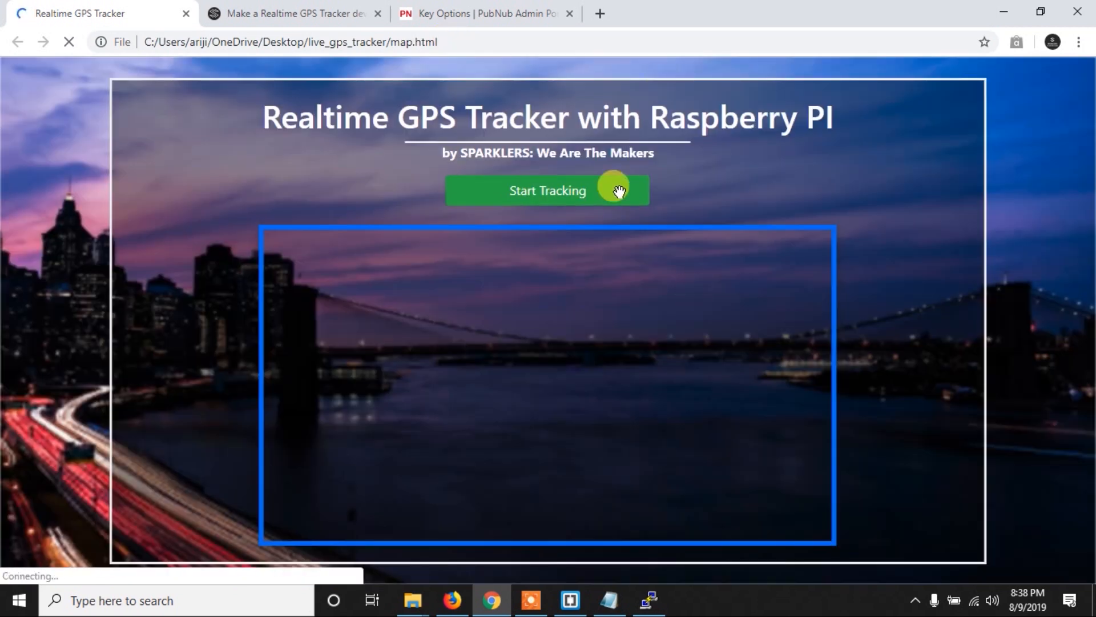
{"action": "left_click", "coordinate": [547, 190]}
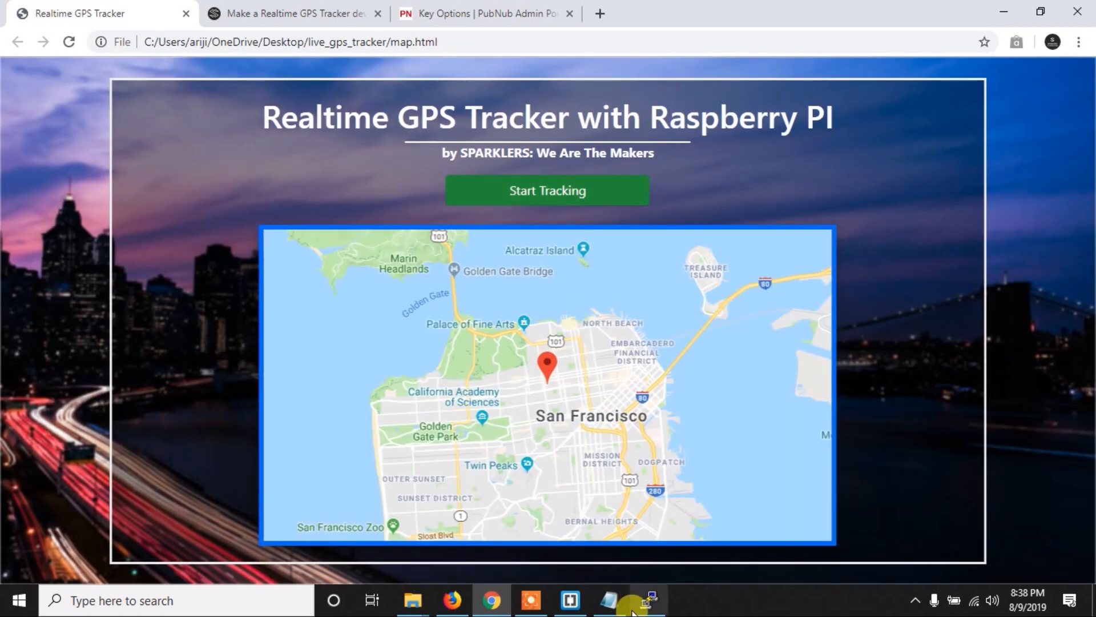
{"action": "left_click", "coordinate": [649, 600]}
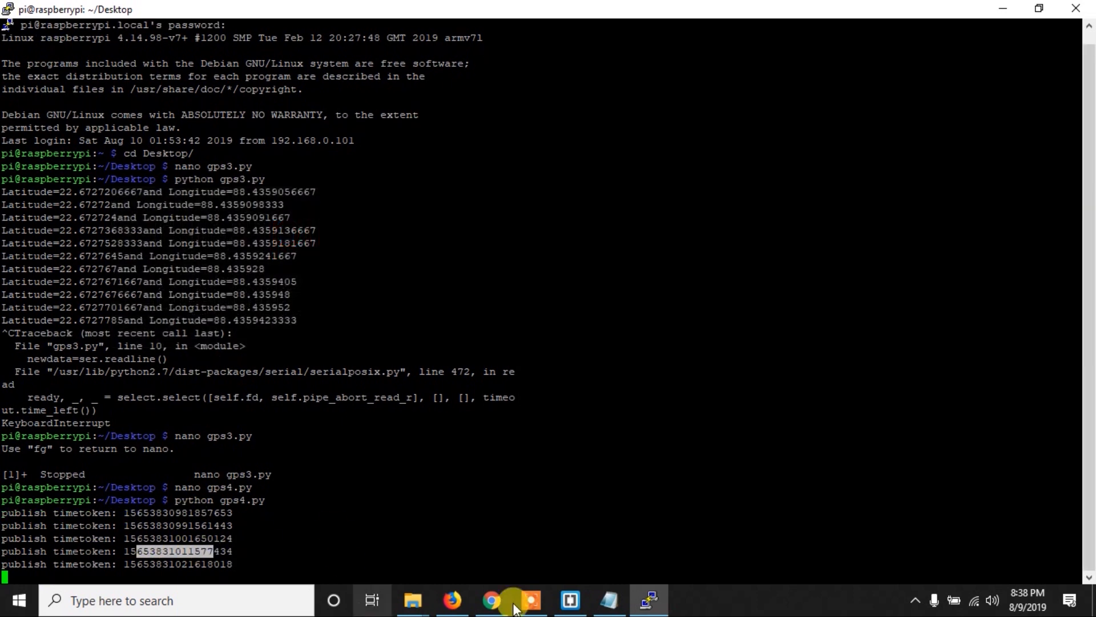
- Start tracking on the Realtime GPS Tracker page so the map follows the Pi's location in India
{"action": "left_click", "coordinate": [492, 600]}
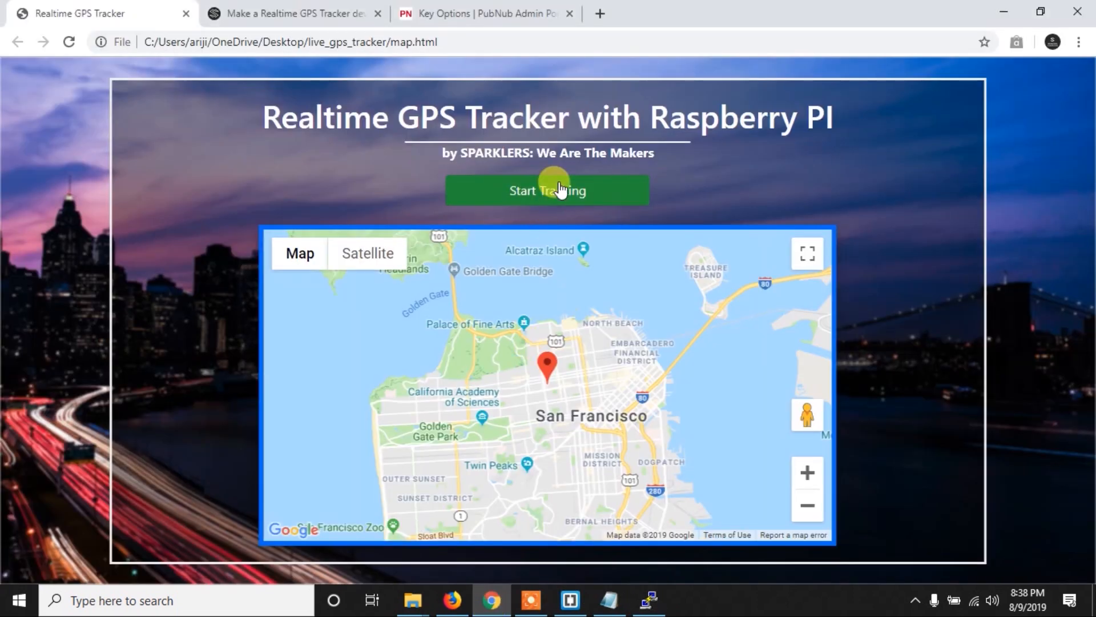
{"action": "left_click", "coordinate": [548, 190]}
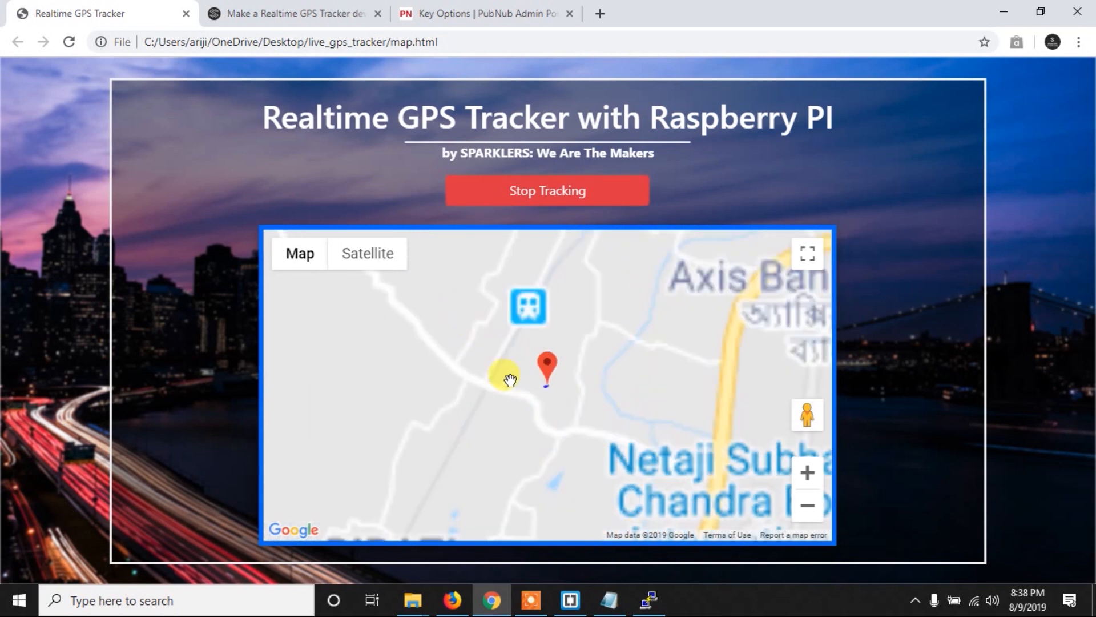
{"action": "left_click", "coordinate": [806, 473]}
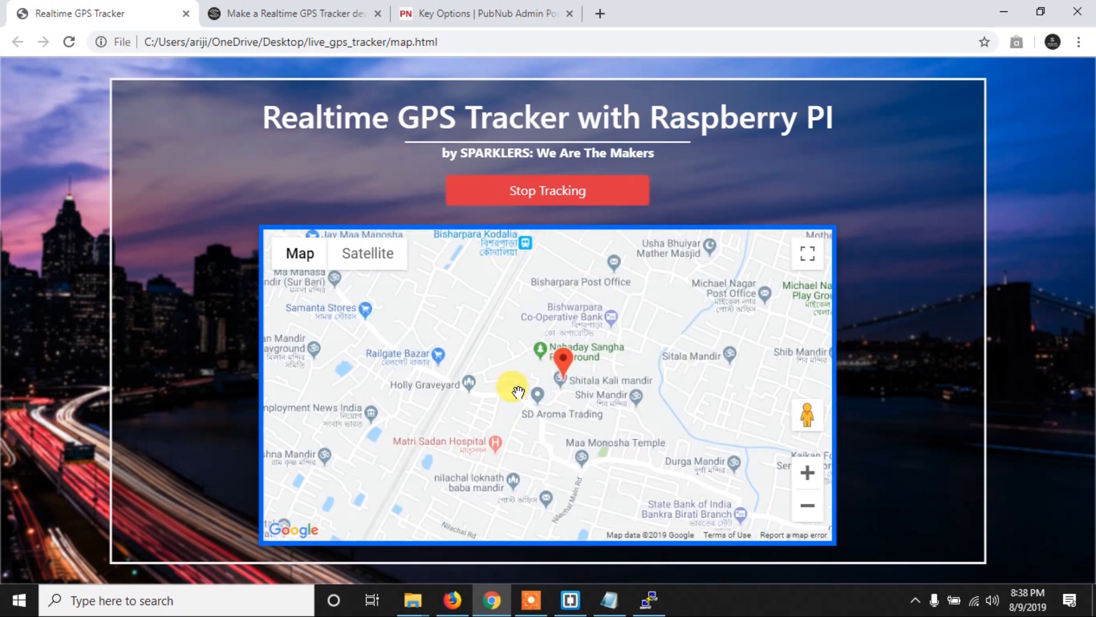